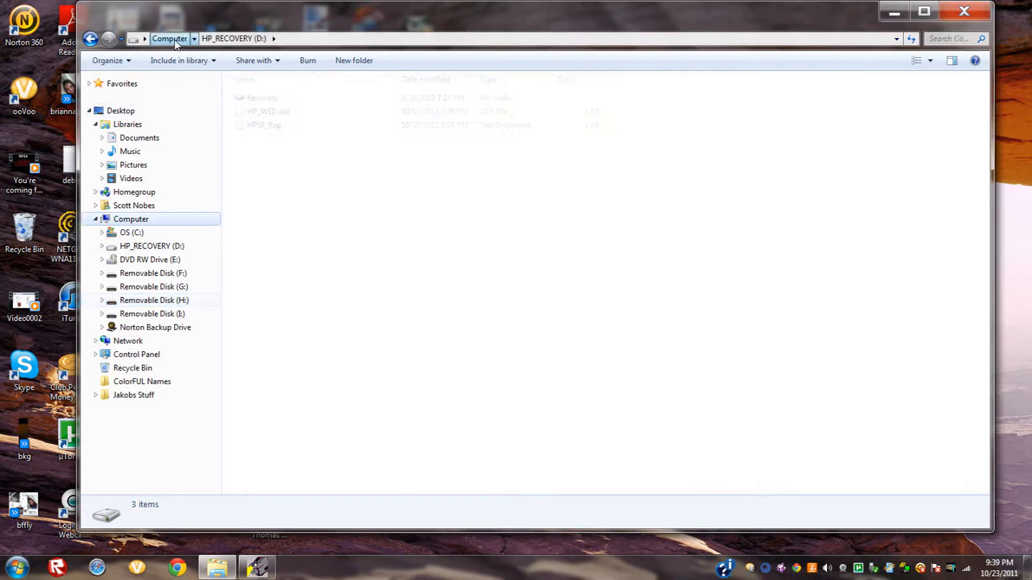
# Step: Return to the Computer drive list, select OS (C:), and bring up the Start menu
pyautogui.click(169, 38)
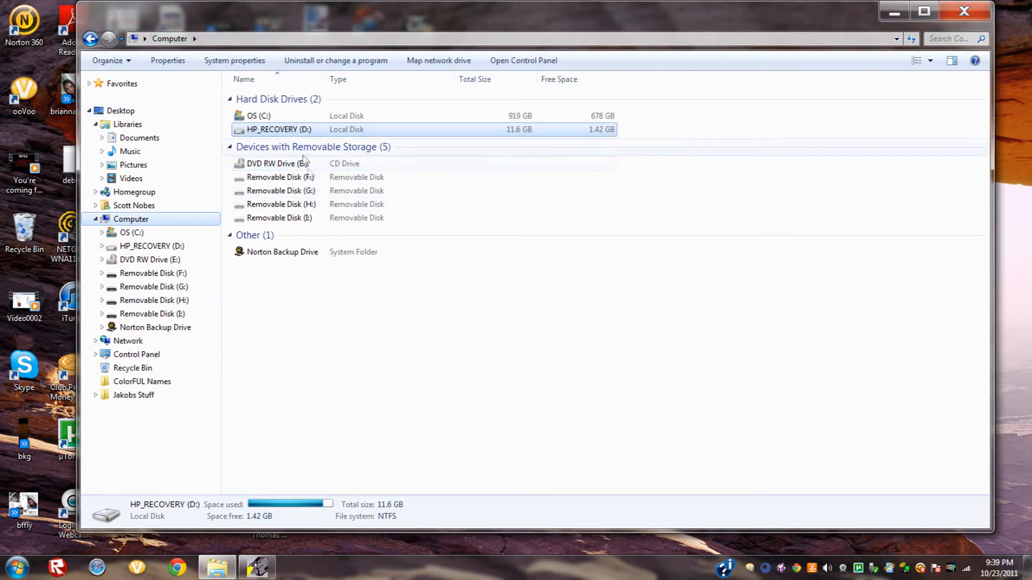
pyautogui.doubleClick(258, 116)
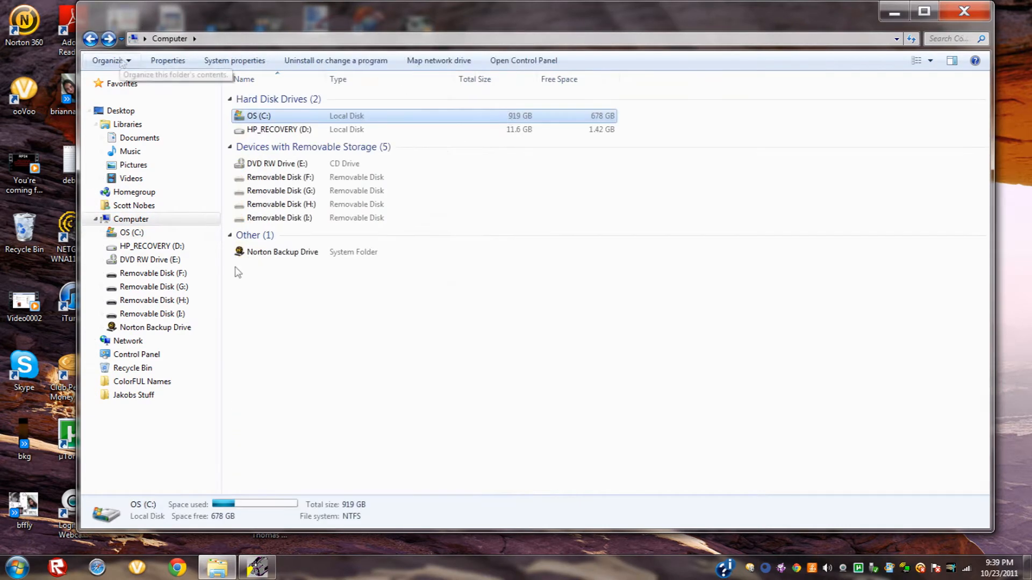
pyautogui.click(13, 567)
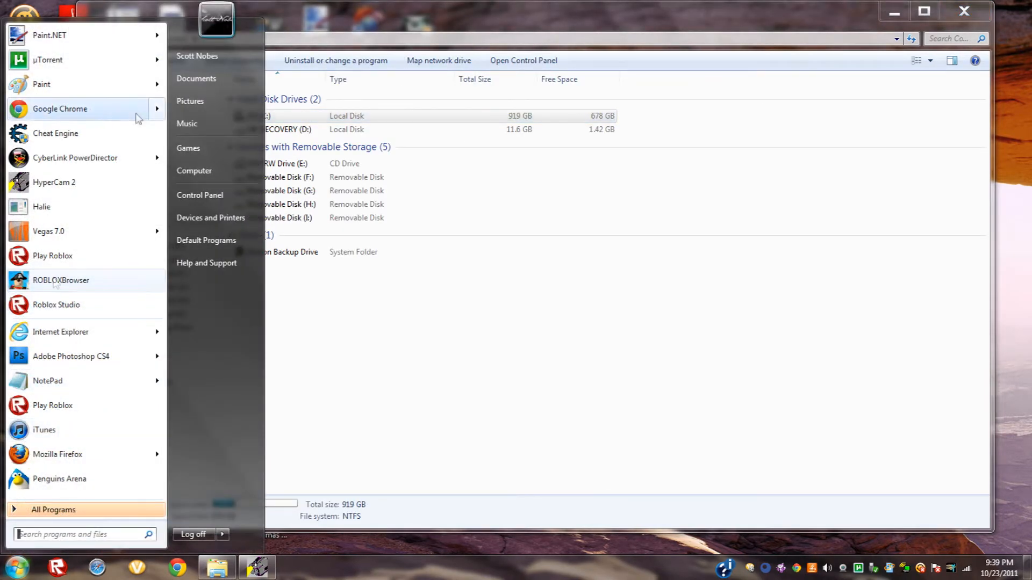
pyautogui.moveTo(90, 387)
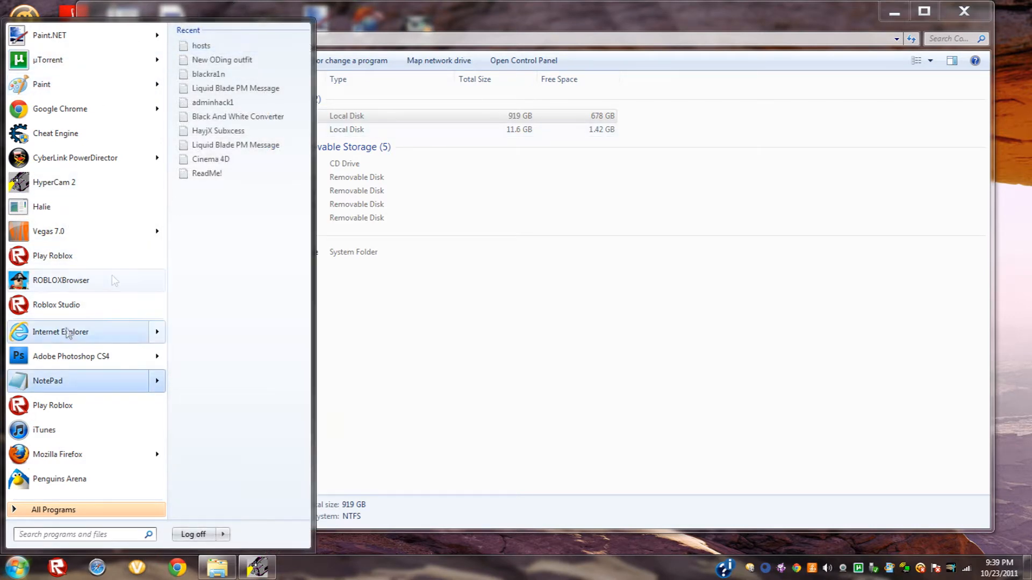
# Step: Launch Notepad from the Start menu and enter the number 2194 in the blank document
pyautogui.click(46, 381)
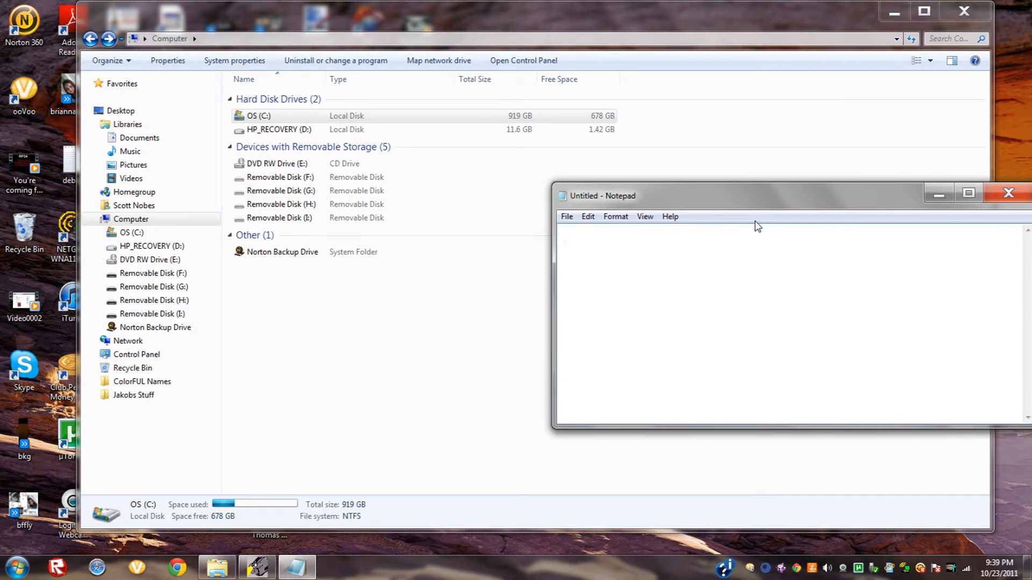
pyautogui.write('91')
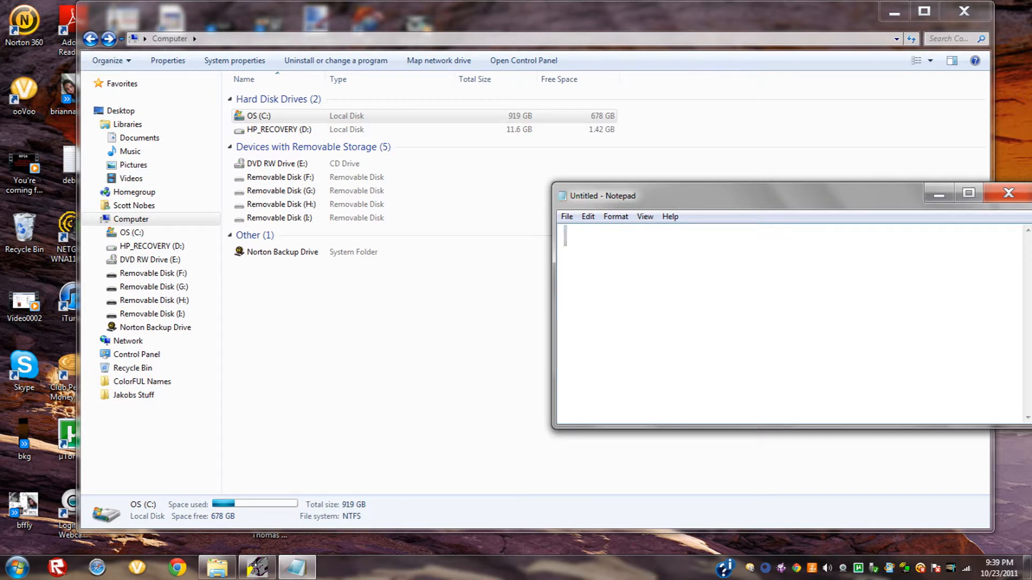
pyautogui.write('2')
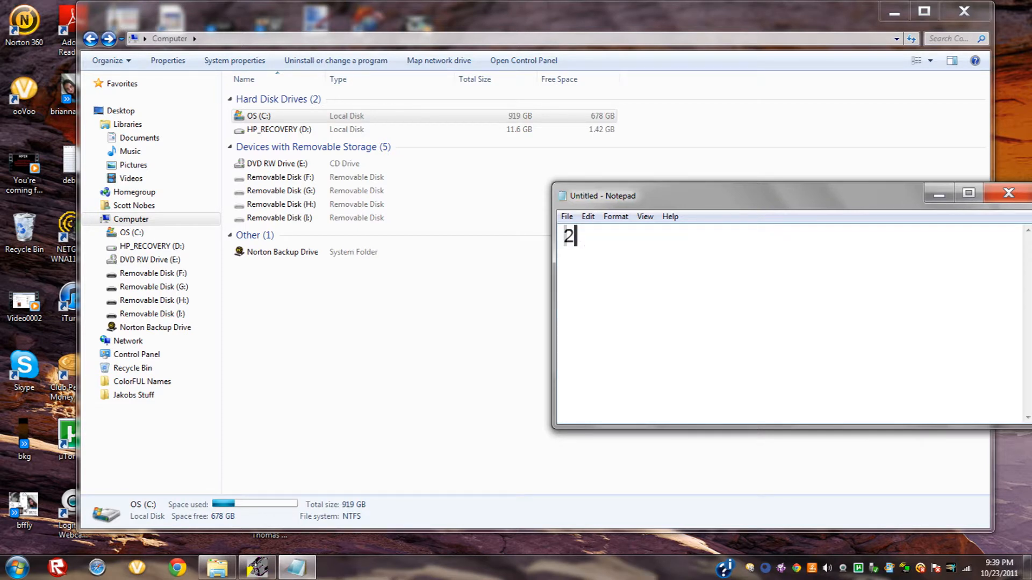
pyautogui.write('194')
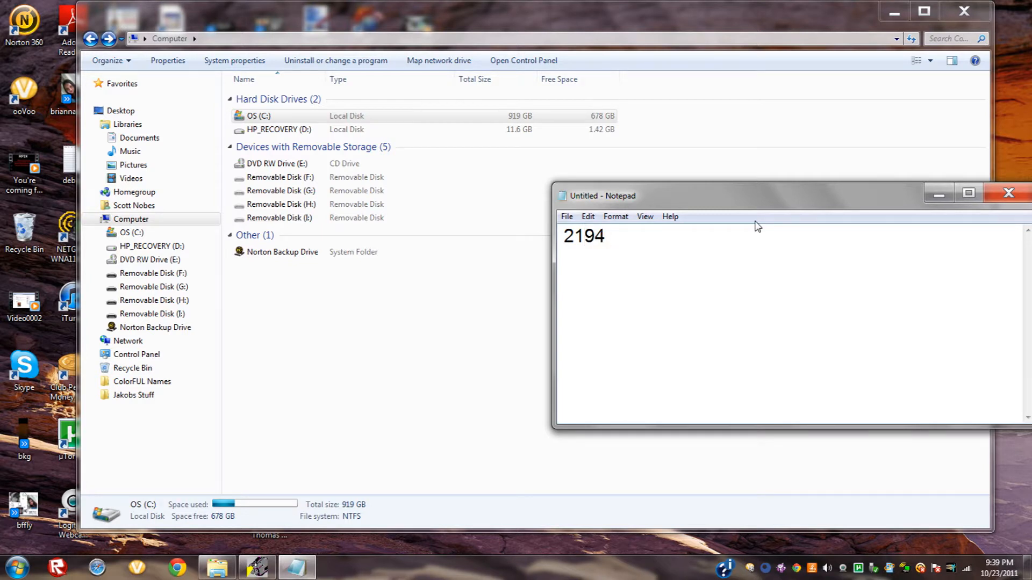
pyautogui.moveTo(953, 228)
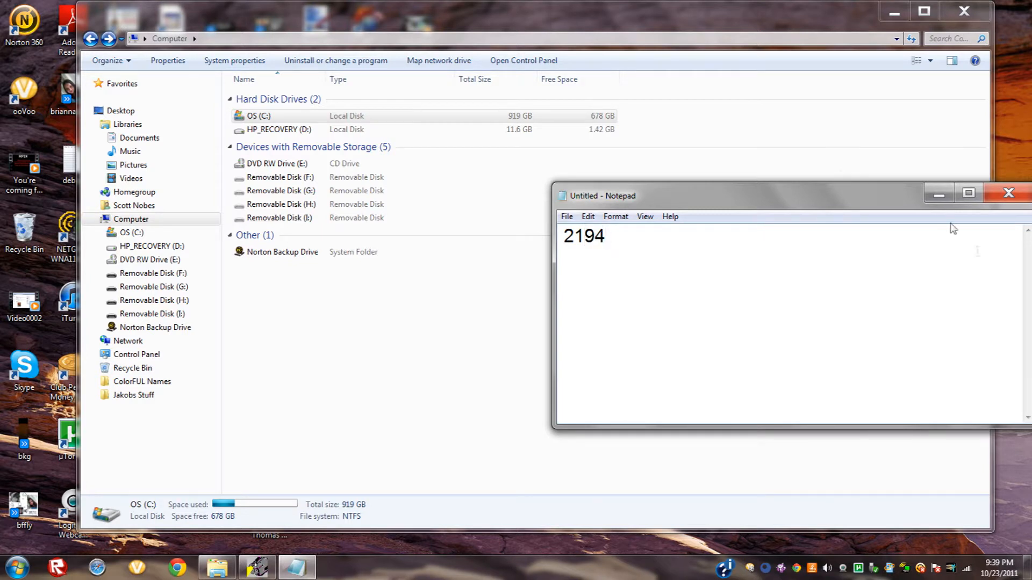
pyautogui.moveTo(570, 449)
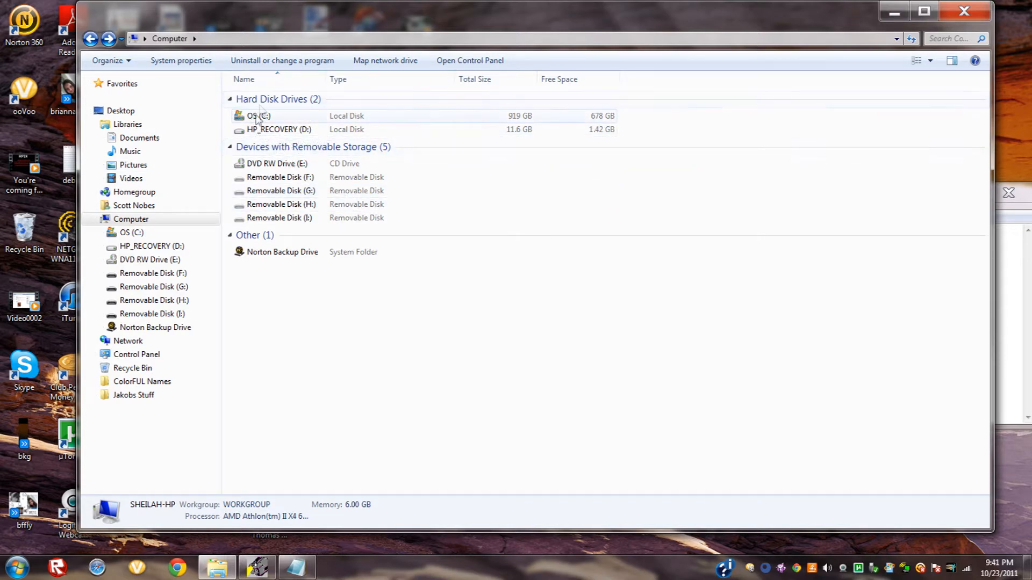
pyautogui.moveTo(259, 116)
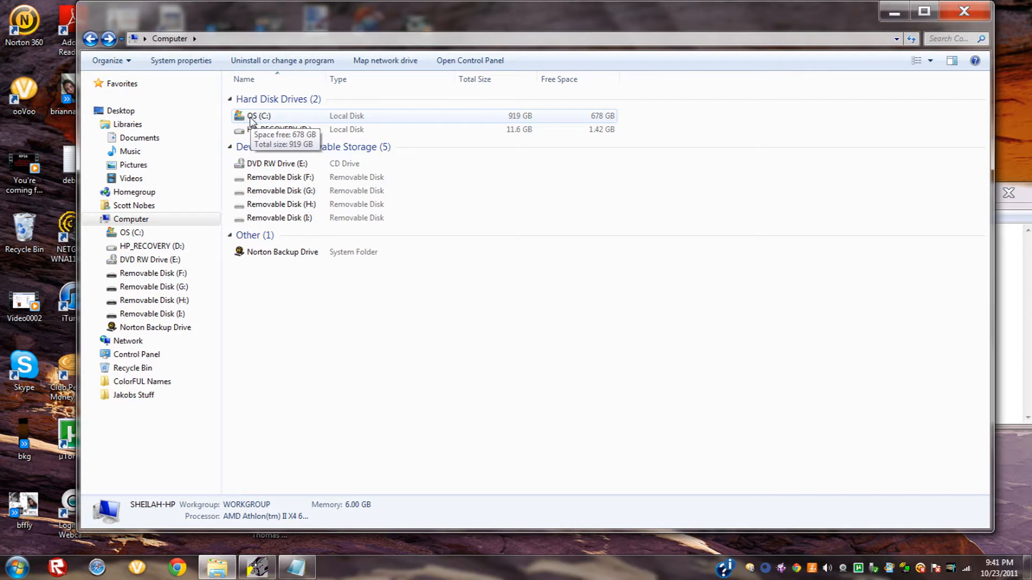
pyautogui.moveTo(279, 129)
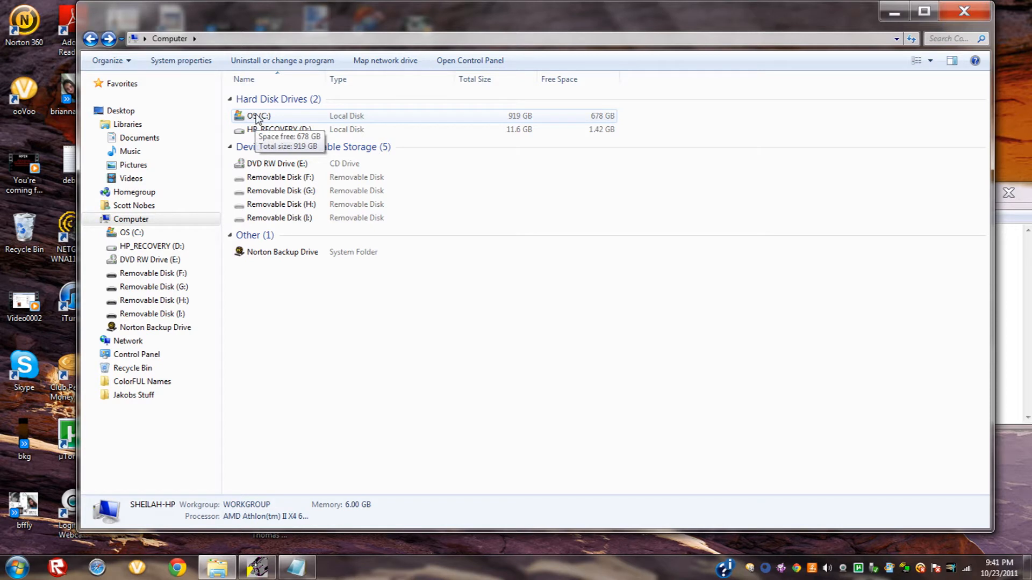
pyautogui.moveTo(270, 122)
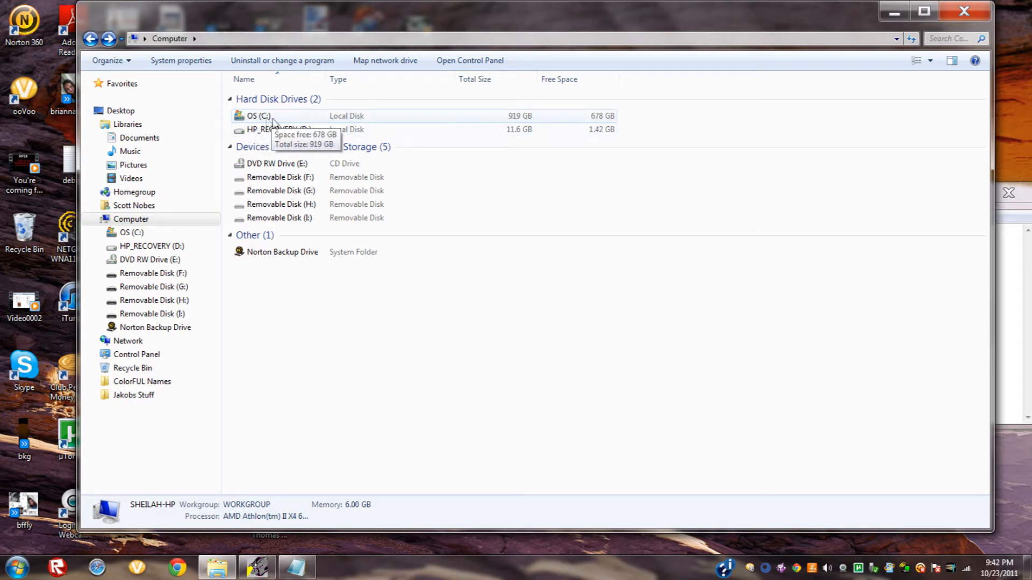
# Step: Select the OS (C:) drive in the Computer view, showing 678 GB free of 919 GB
pyautogui.click(257, 116)
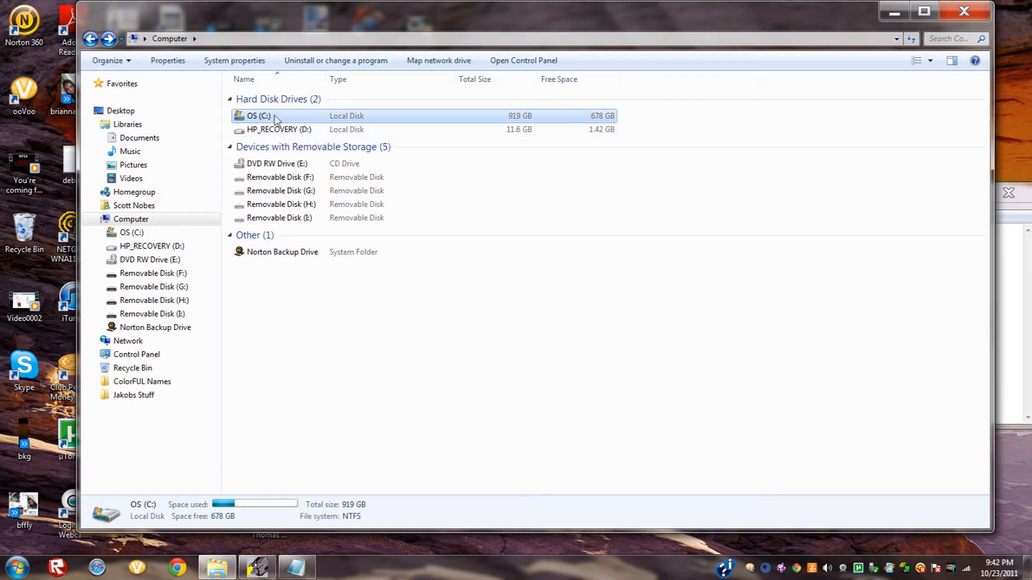
# Step: Open the OS (C:) drive and look through its folder contents
pyautogui.doubleClick(257, 116)
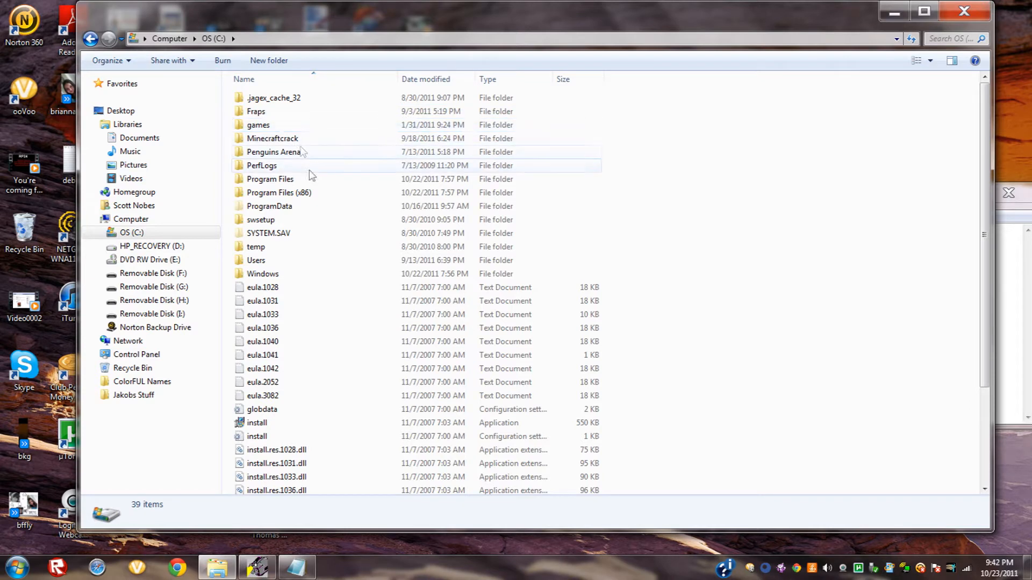
pyautogui.moveTo(306, 171)
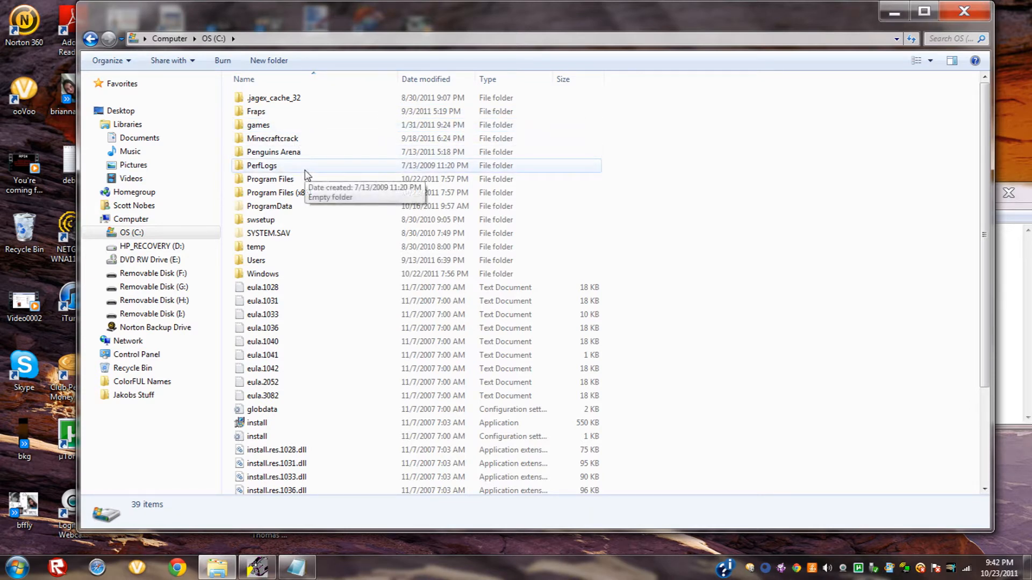
pyautogui.scroll(-3)
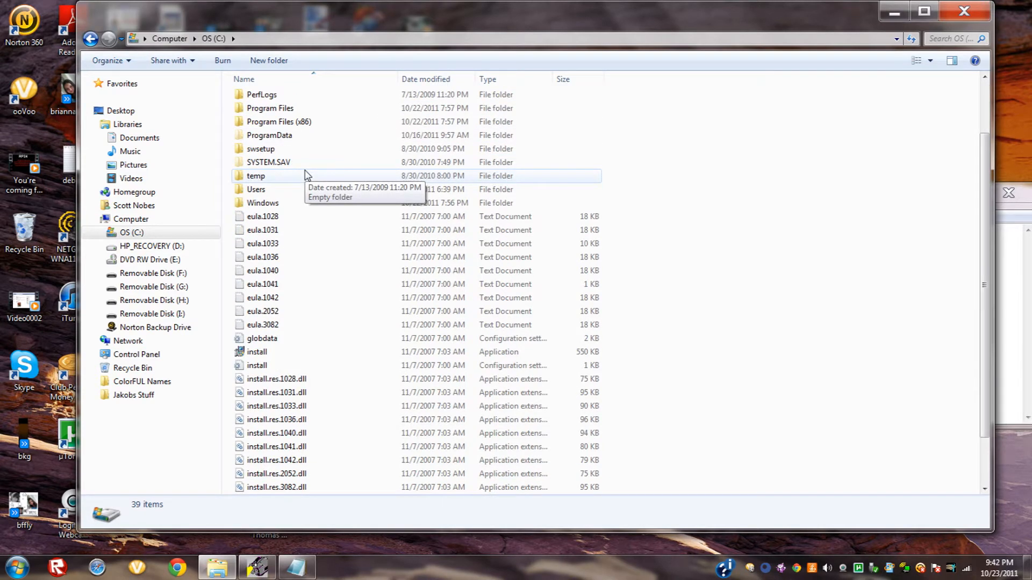
pyautogui.scroll(3)
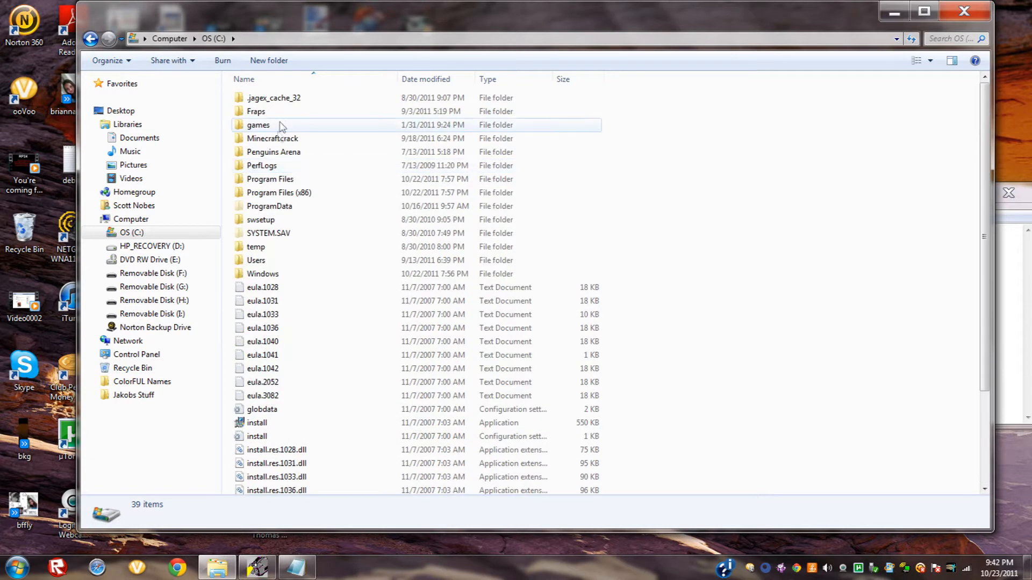
# Step: Check the properties of the recent 0-byte desktop hosts file from the Start menu, then dismiss them
pyautogui.click(14, 566)
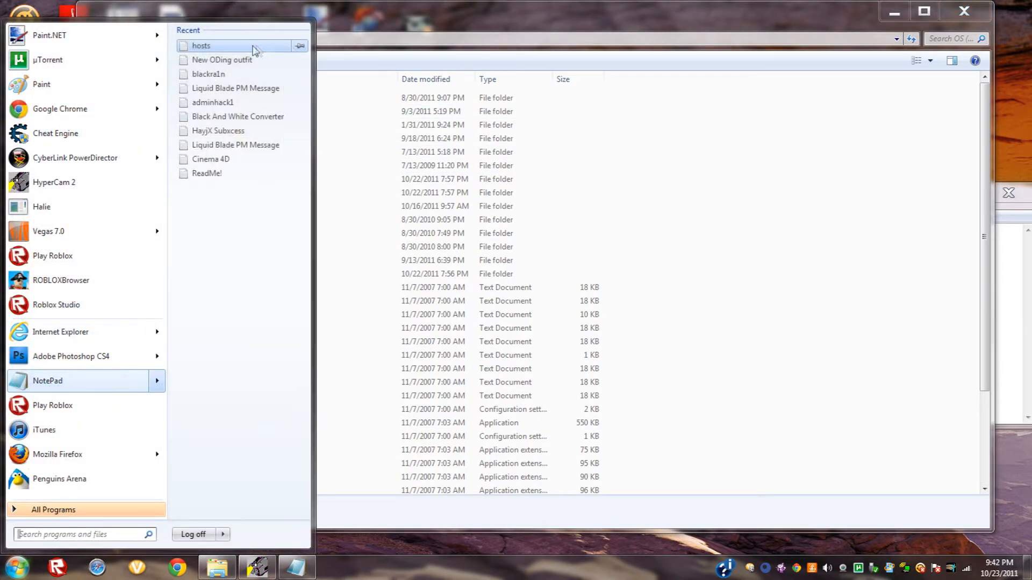
pyautogui.rightClick(201, 45)
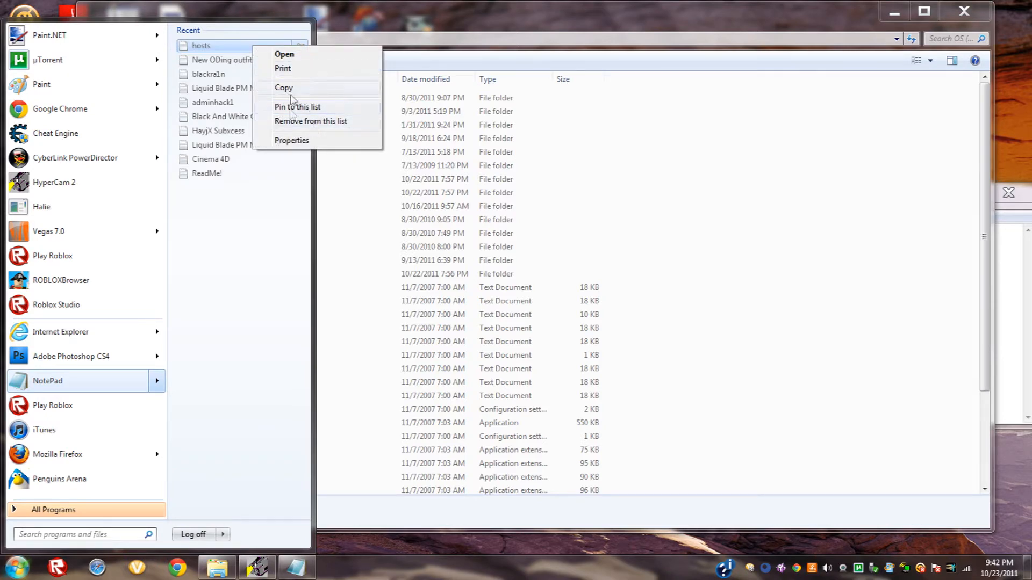
pyautogui.click(291, 140)
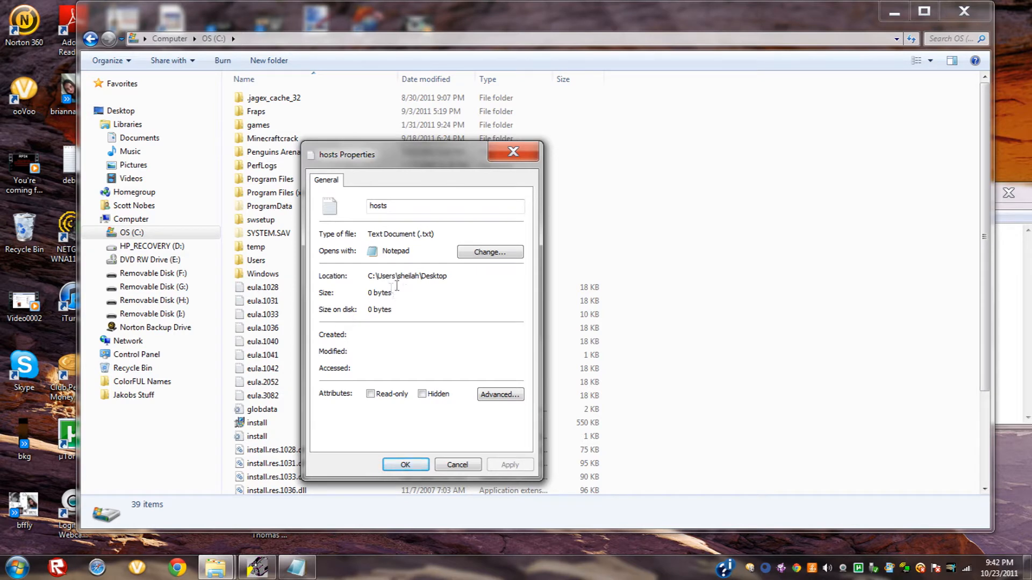
pyautogui.click(458, 464)
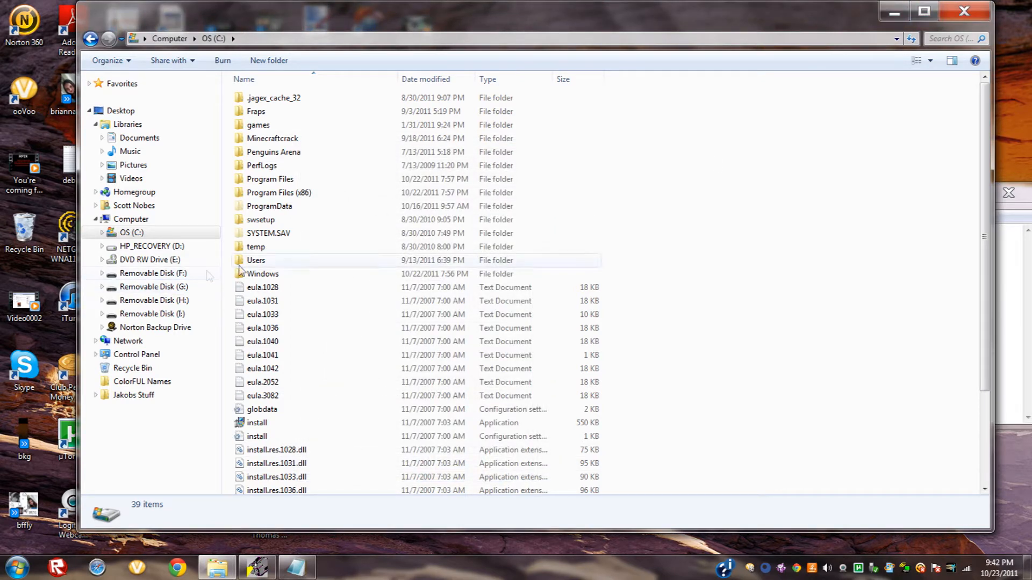
# Step: Search the Start menu for 'hosts', inspect the found file's options, and return to the root of drive C
pyautogui.click(16, 566)
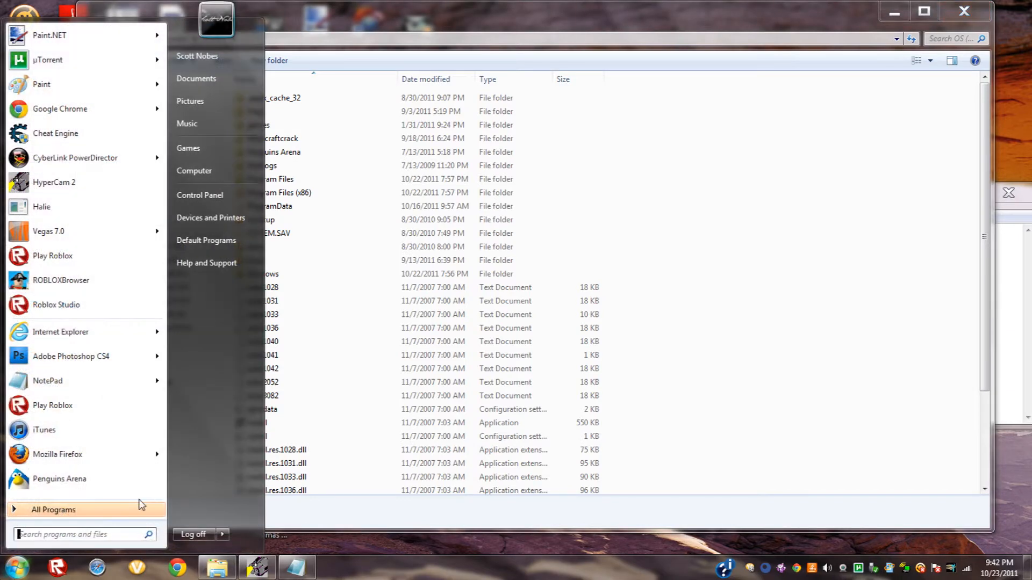
pyautogui.write('hosts')
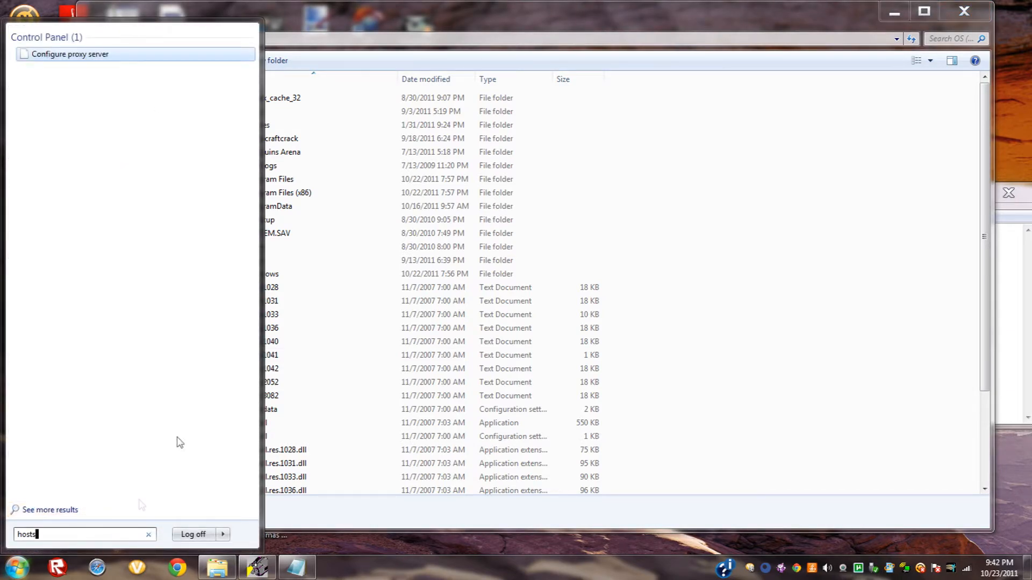
pyautogui.rightClick(39, 88)
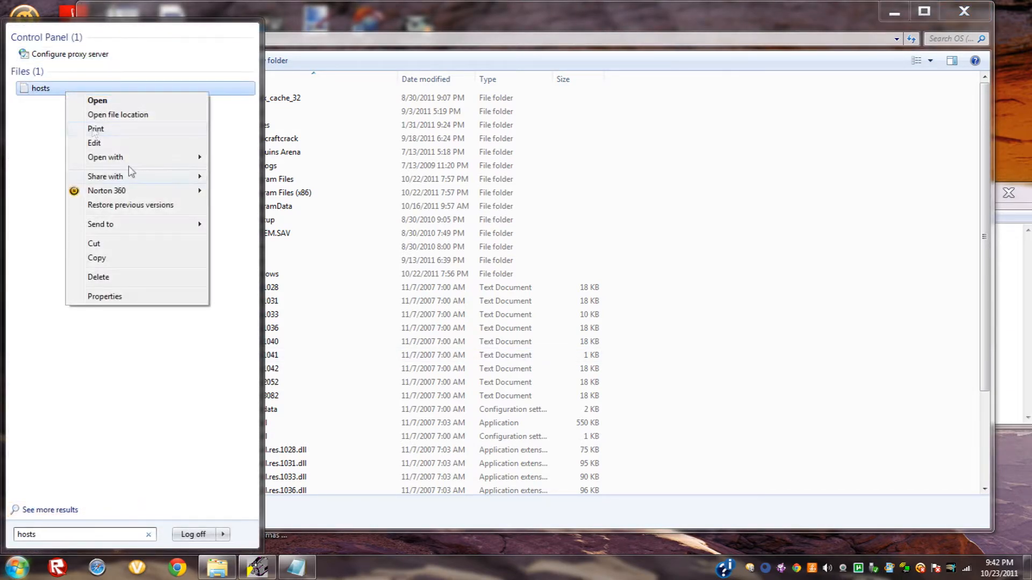
pyautogui.click(118, 115)
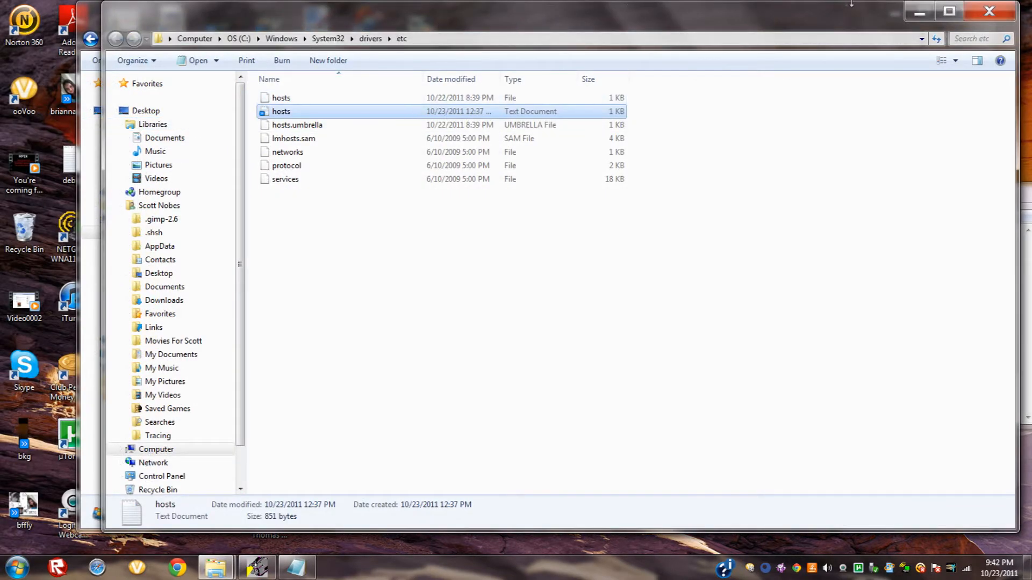
pyautogui.click(219, 39)
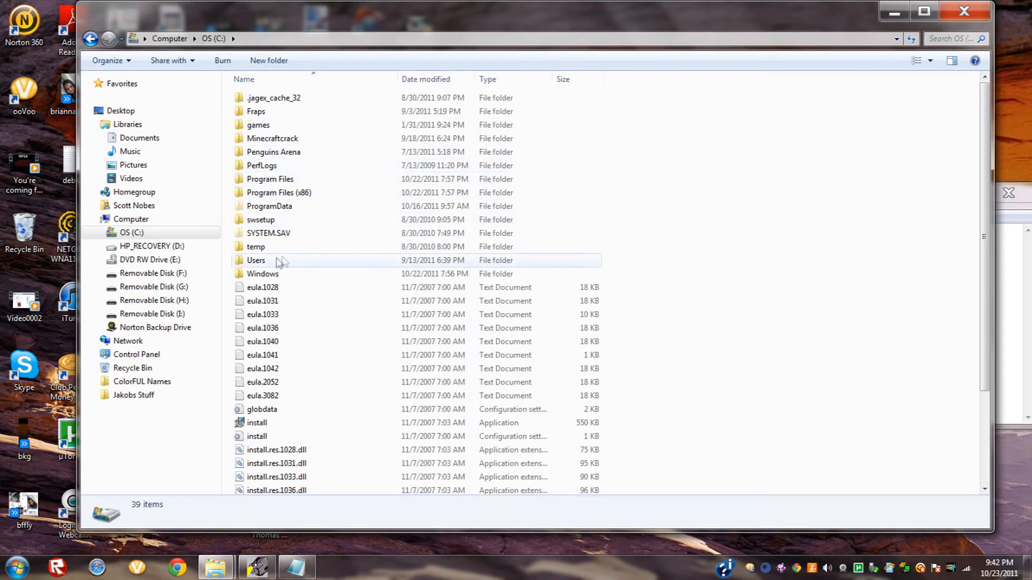
# Step: Open the Windows folder and drill into System32, then back up to the Windows folder
pyautogui.doubleClick(262, 274)
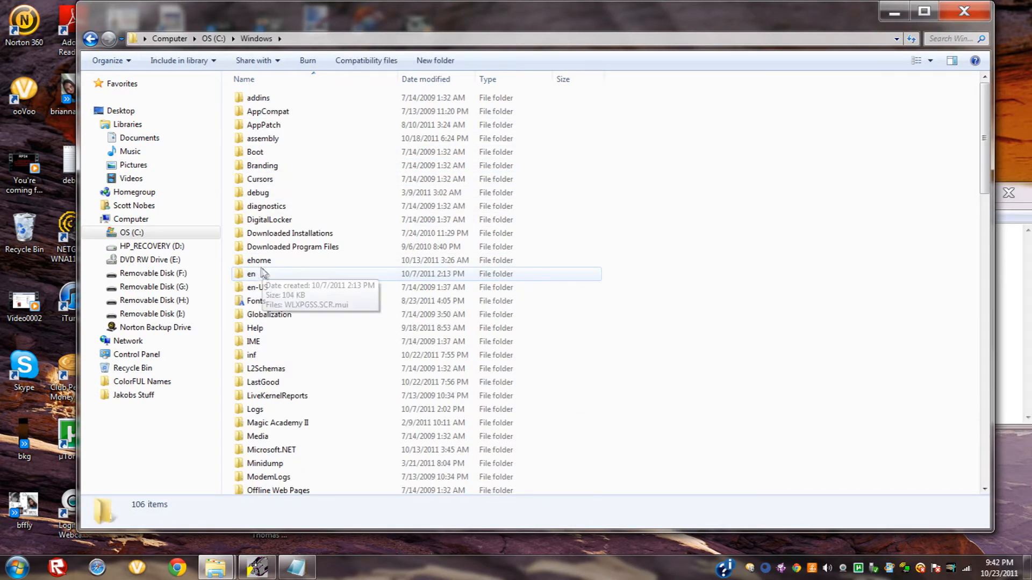
pyautogui.click(259, 260)
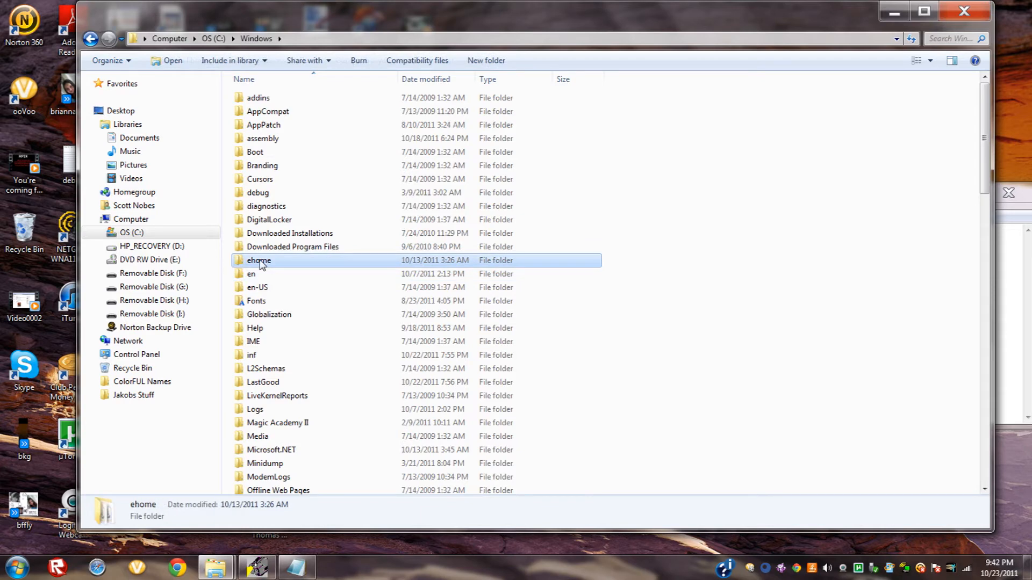
pyautogui.scroll(-3)
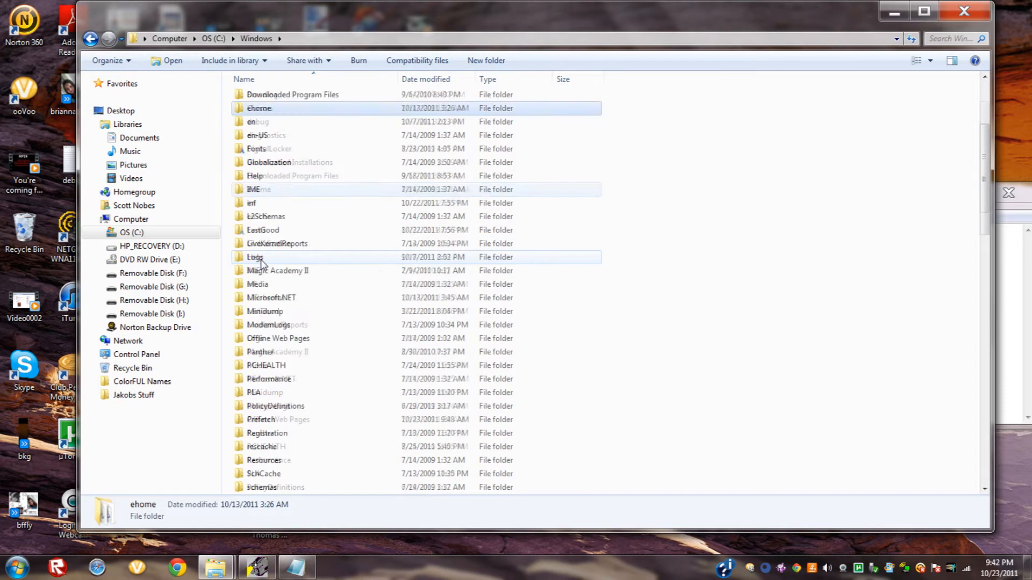
pyautogui.scroll(-3)
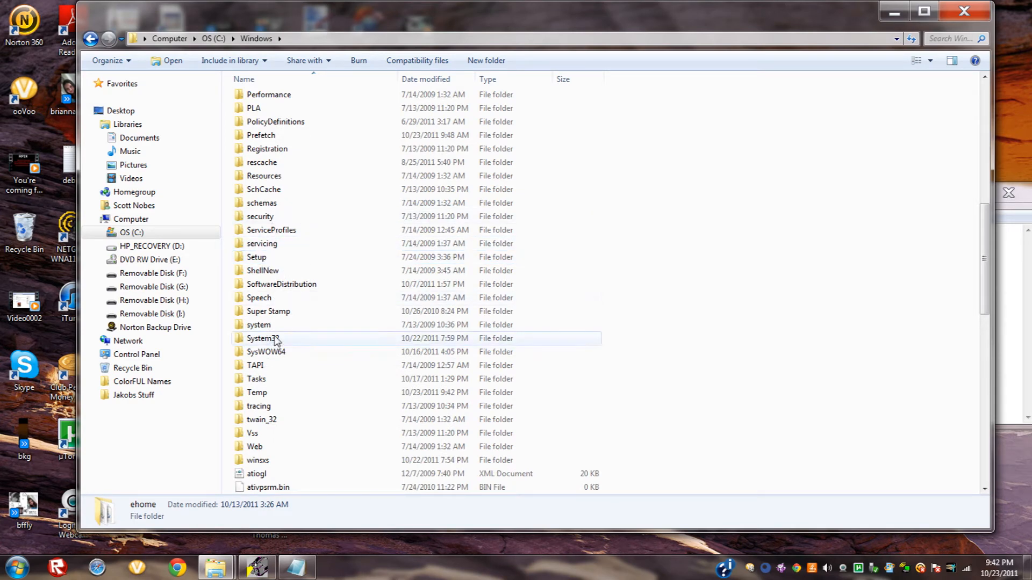
pyautogui.doubleClick(263, 338)
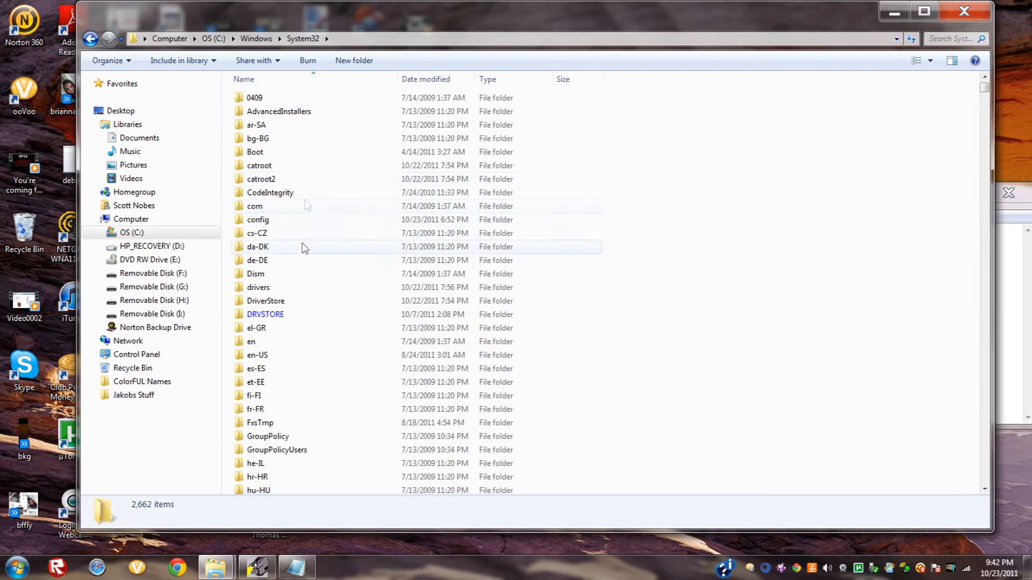
pyautogui.scroll(-3)
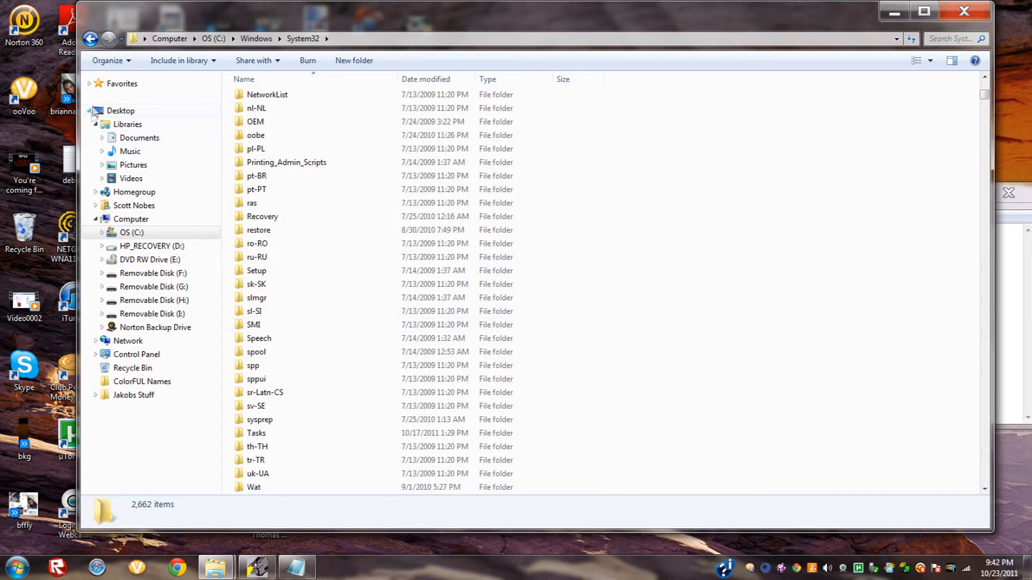
pyautogui.click(255, 39)
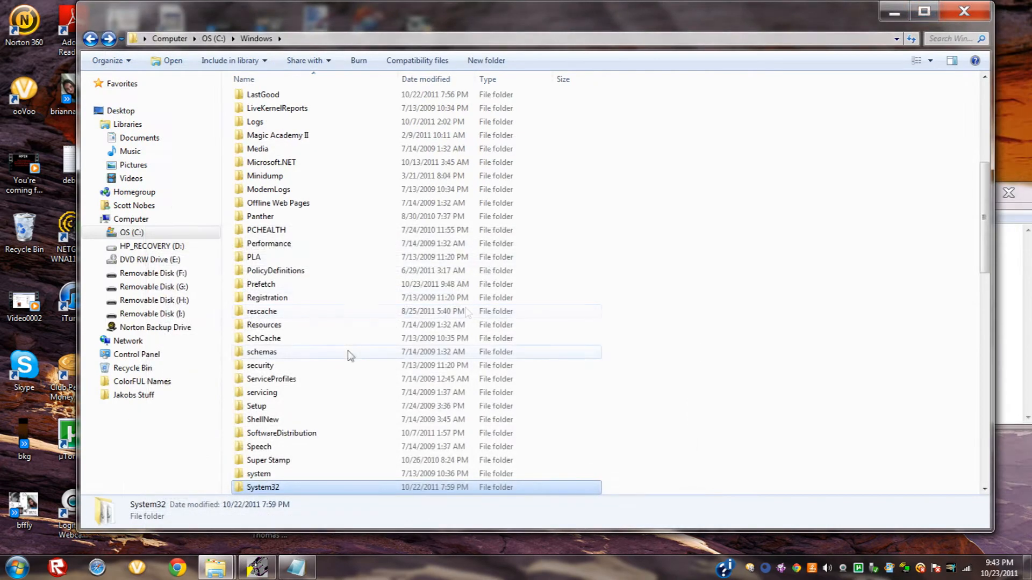
pyautogui.moveTo(323, 420)
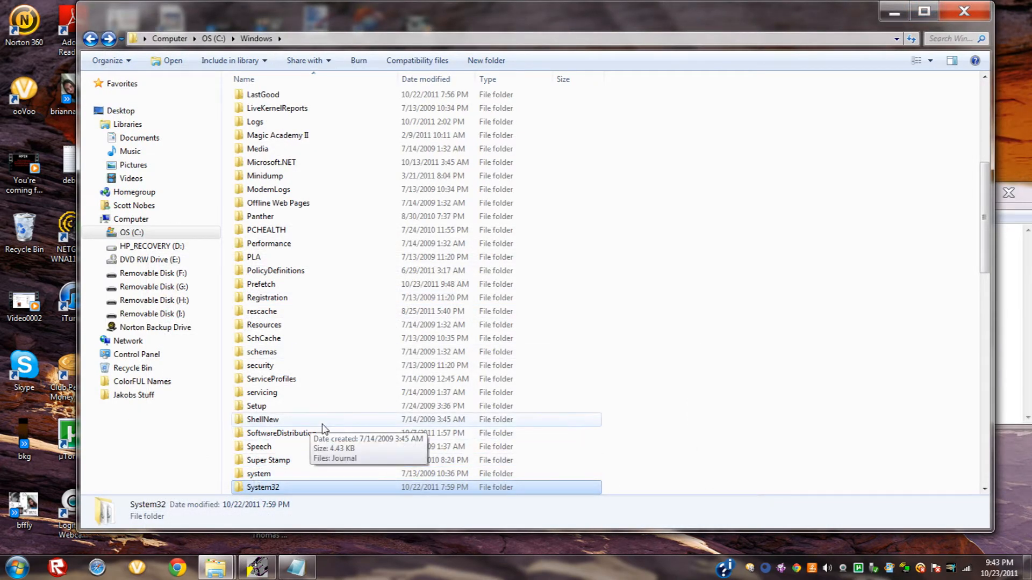
# Step: Open System32 again and select the drivers folder
pyautogui.doubleClick(262, 487)
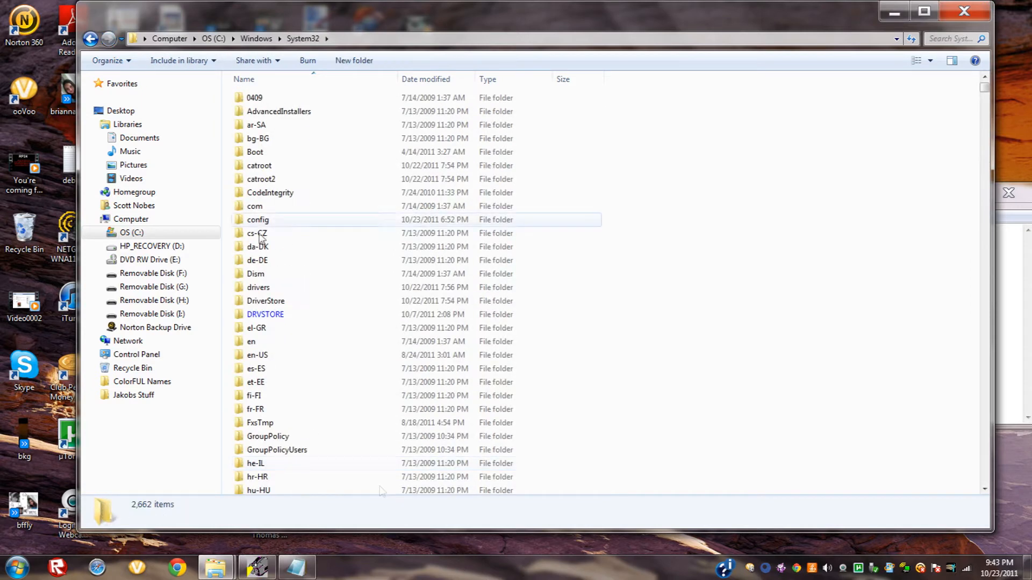
pyautogui.click(258, 288)
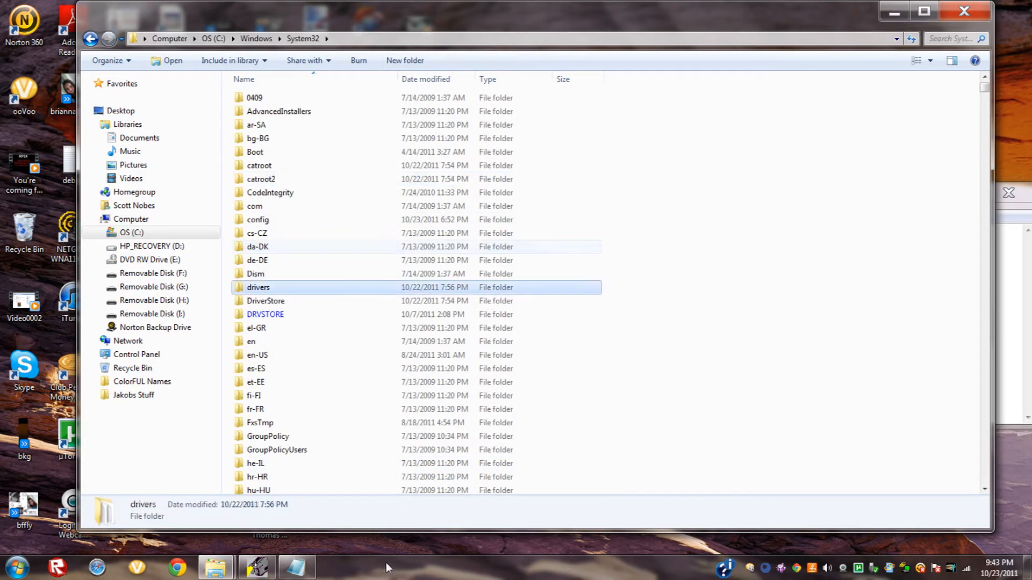
# Step: Open drivers and then etc, and select the 851-byte hosts text document
pyautogui.doubleClick(258, 288)
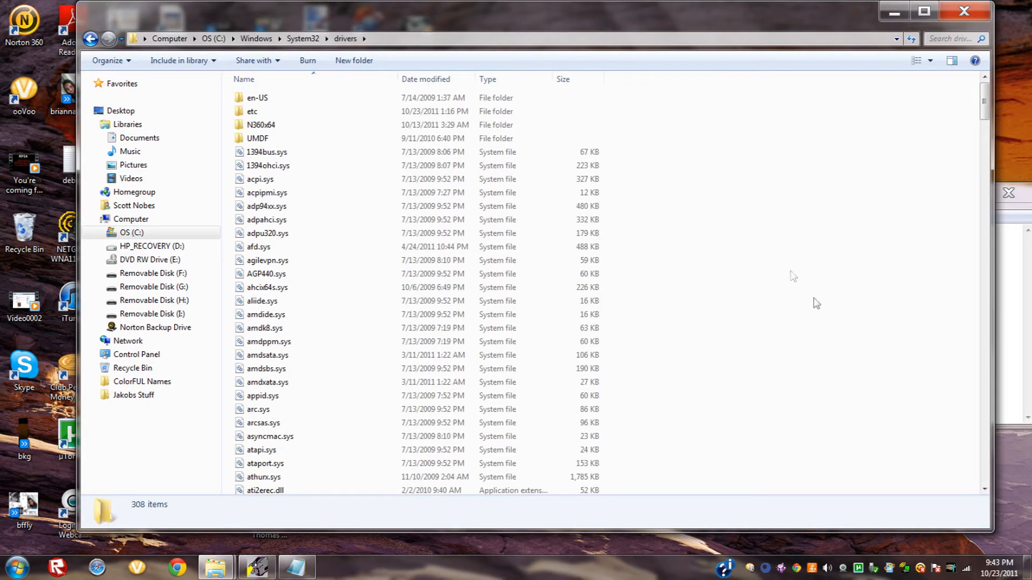
pyautogui.moveTo(318, 111)
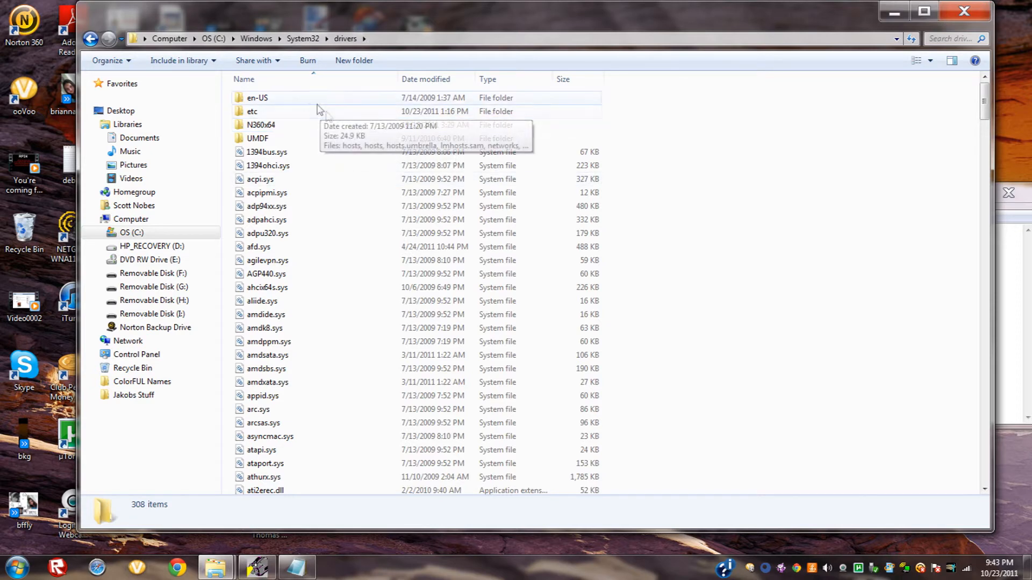
pyautogui.moveTo(263, 115)
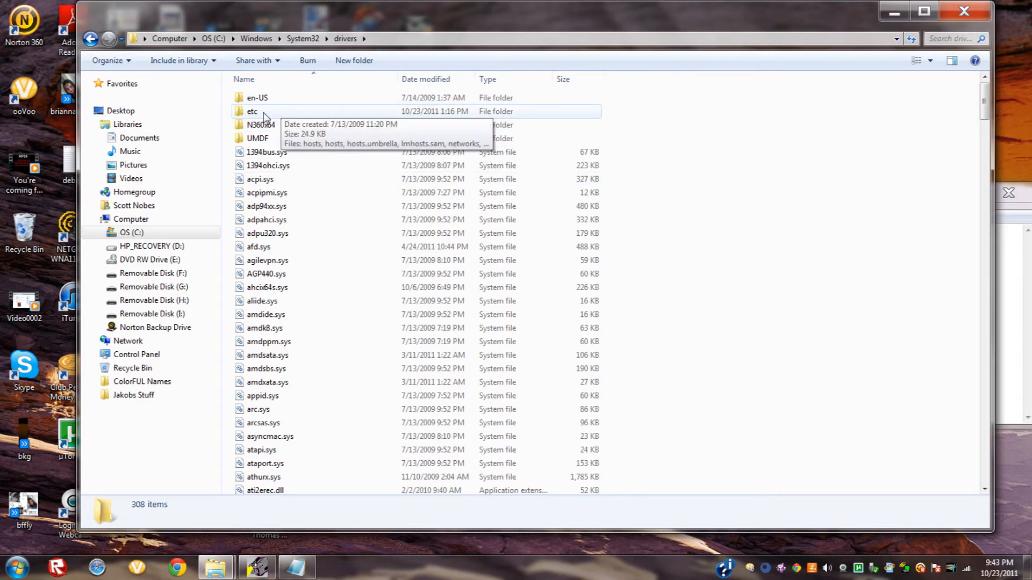
pyautogui.doubleClick(251, 111)
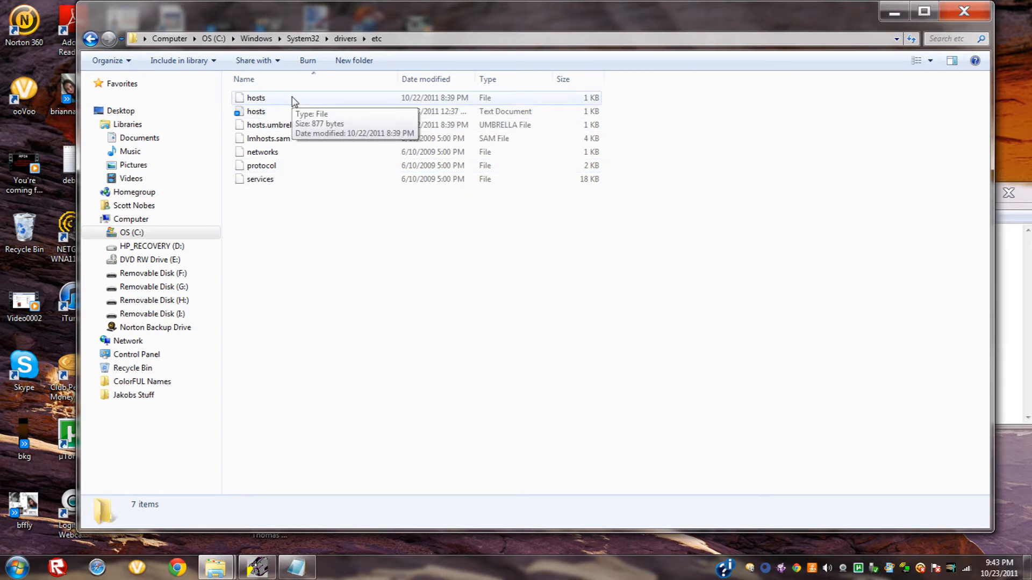
pyautogui.moveTo(267, 105)
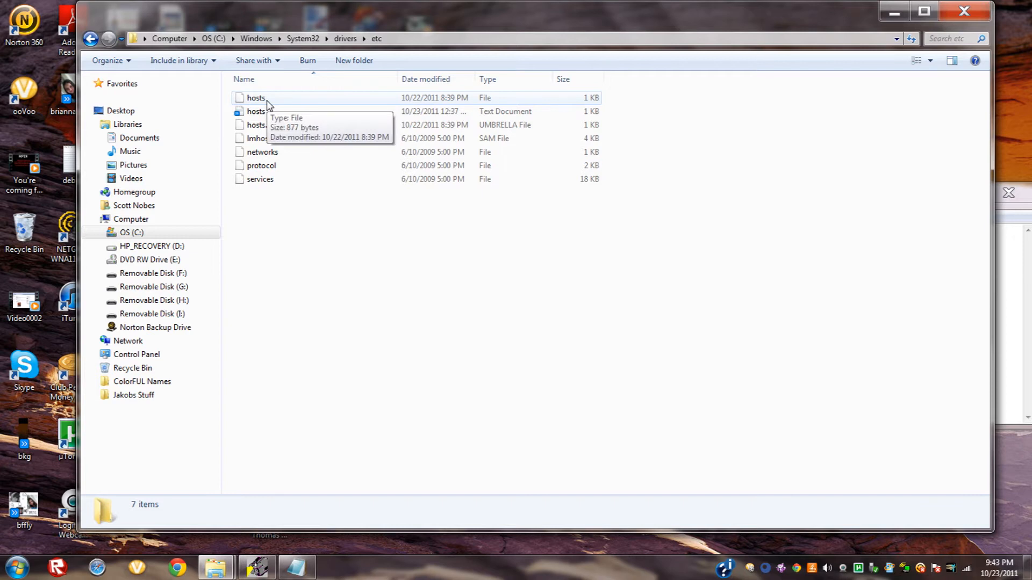
pyautogui.click(256, 110)
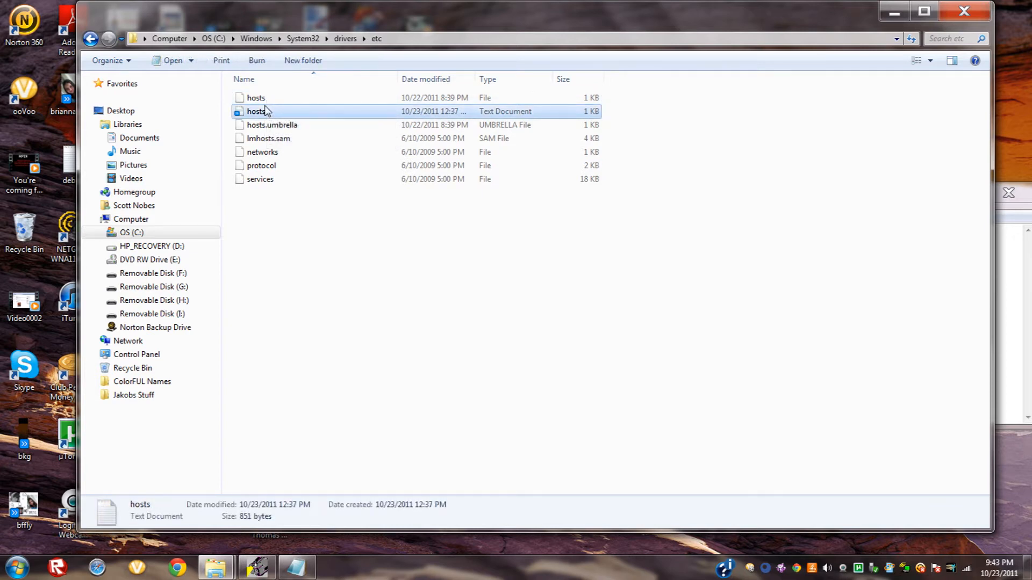
# Step: Open the extensionless 877-byte hosts file with Notepad via the Open with dialog
pyautogui.rightClick(255, 97)
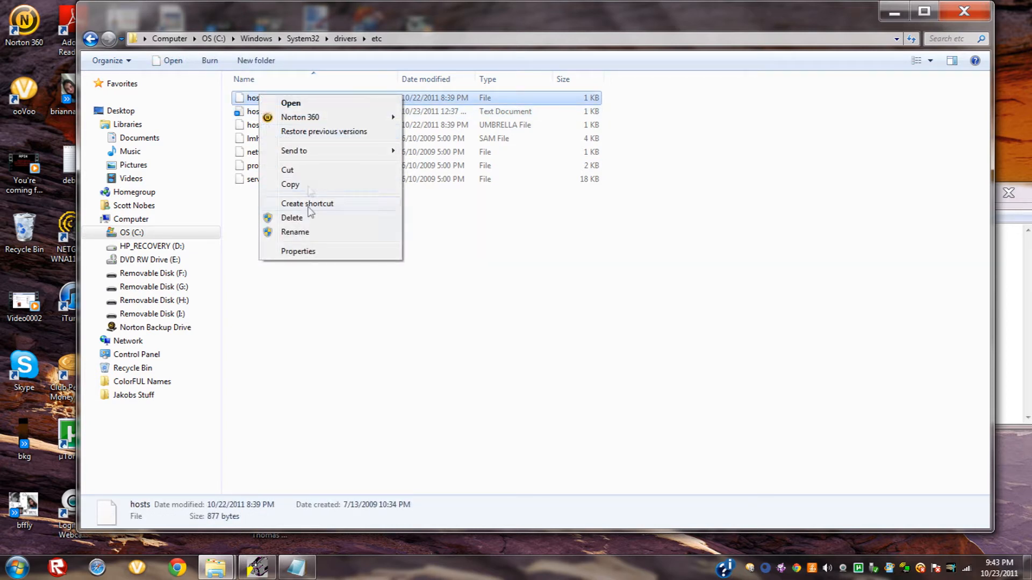
pyautogui.moveTo(364, 160)
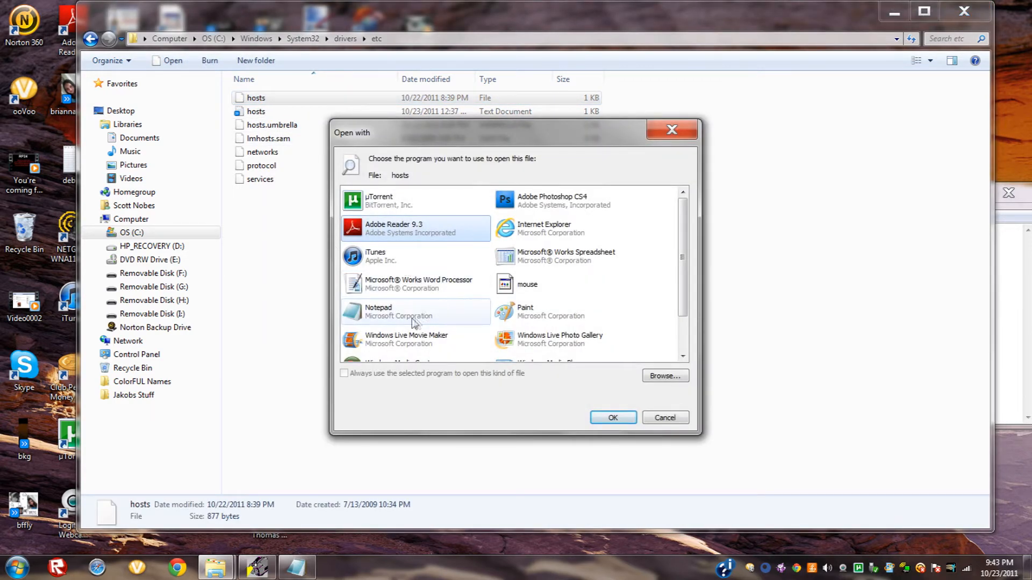
pyautogui.click(663, 417)
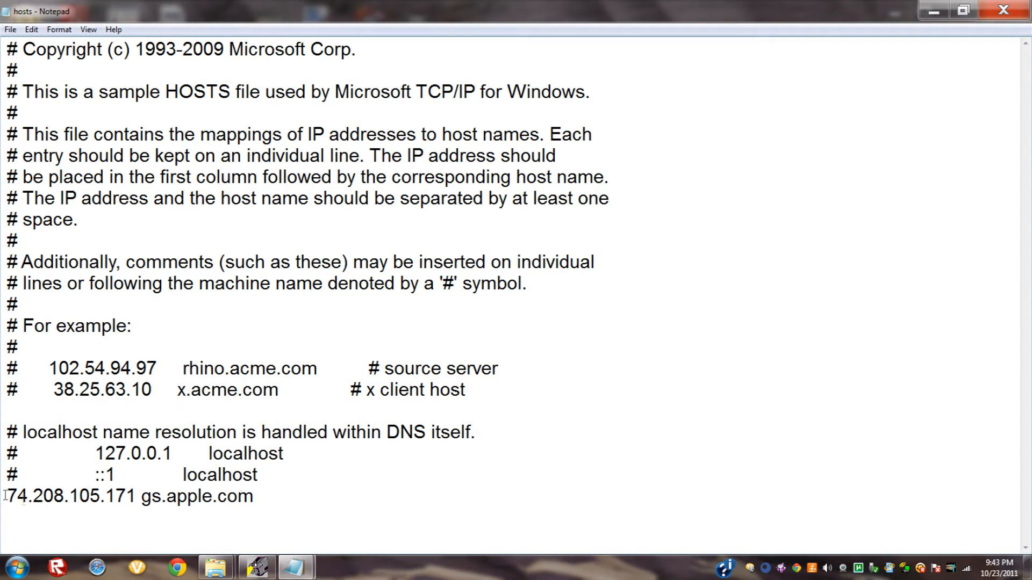
# Step: Highlight the 74.208.105.171 gs.apple.com mapping line in the hosts file
pyautogui.doubleClick(192, 496)
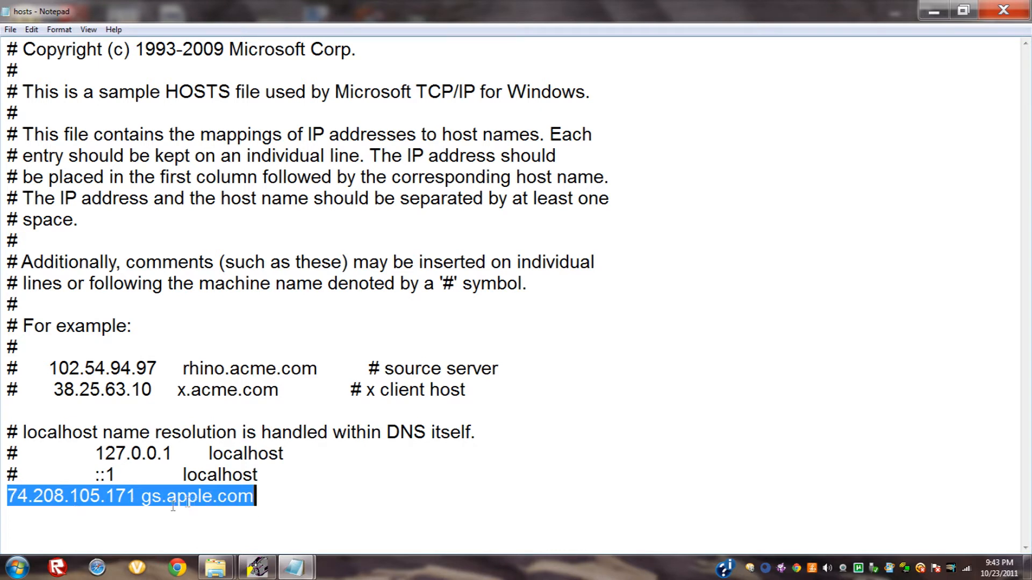
pyautogui.moveTo(201, 316)
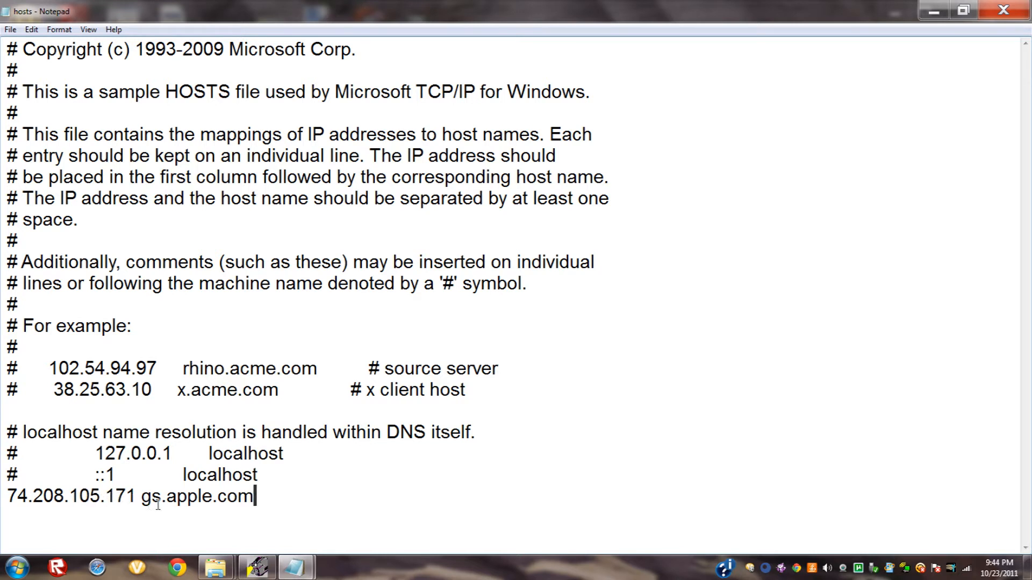
pyautogui.moveTo(275, 502)
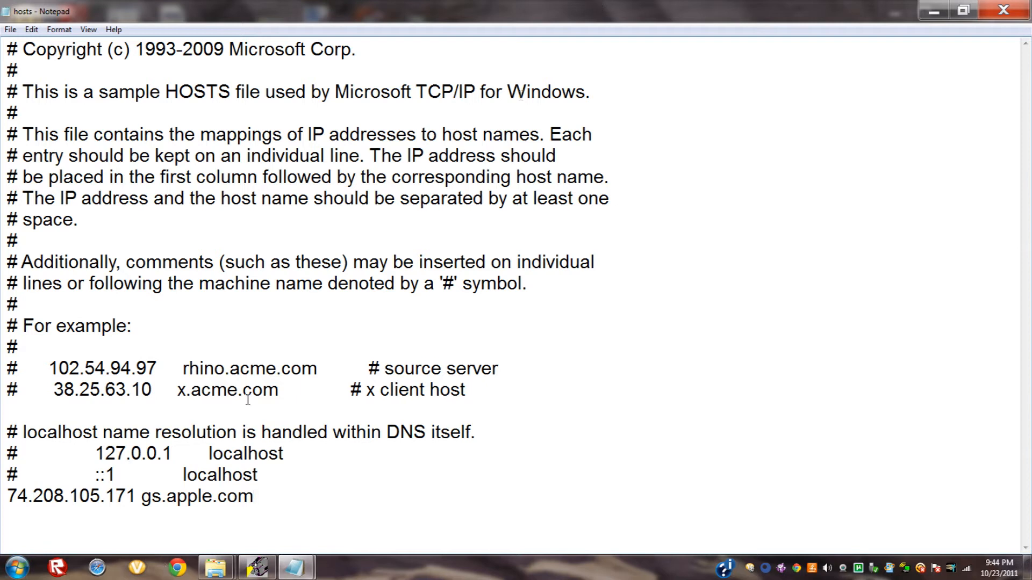
pyautogui.moveTo(978, 33)
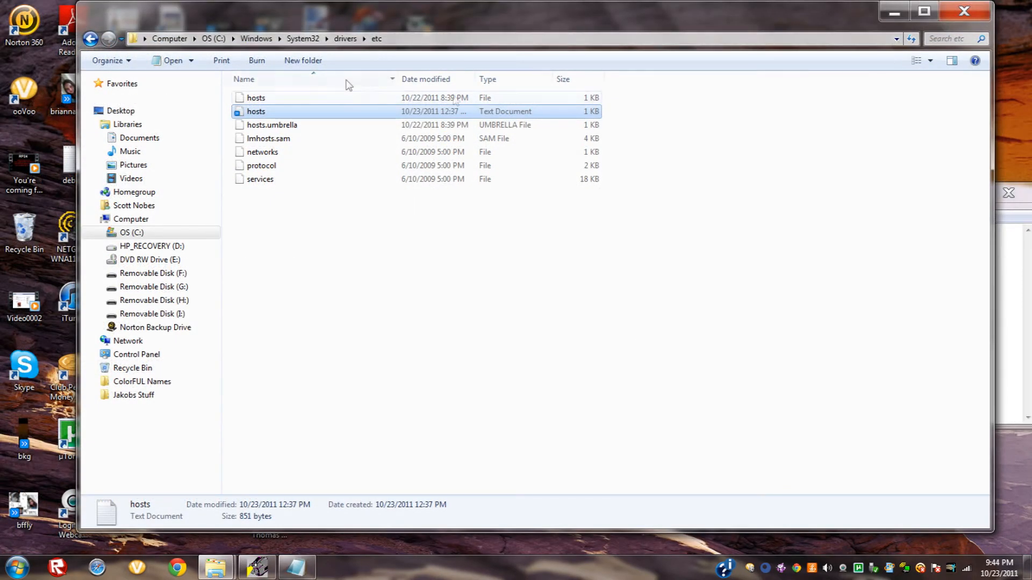
# Step: Close the etc folder window and search the Start menu for 'itun' to launch iTunes
pyautogui.rightClick(256, 110)
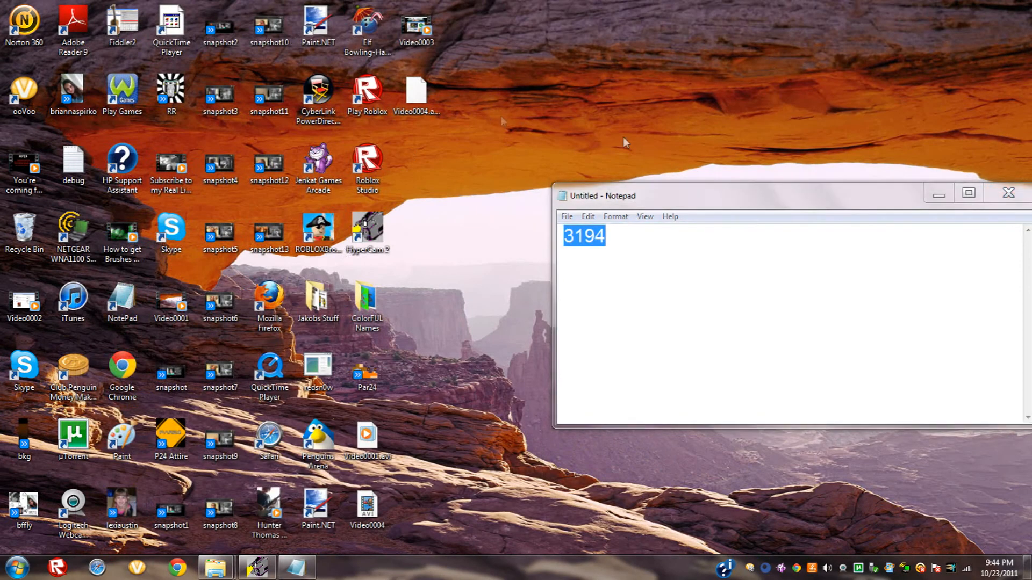
pyautogui.moveTo(403, 387)
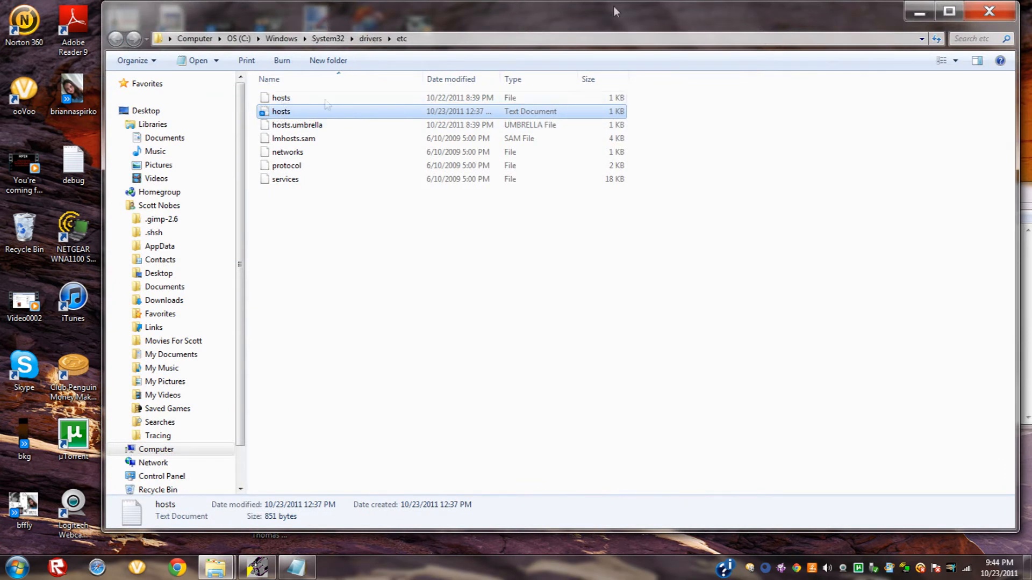
pyautogui.moveTo(784, 22)
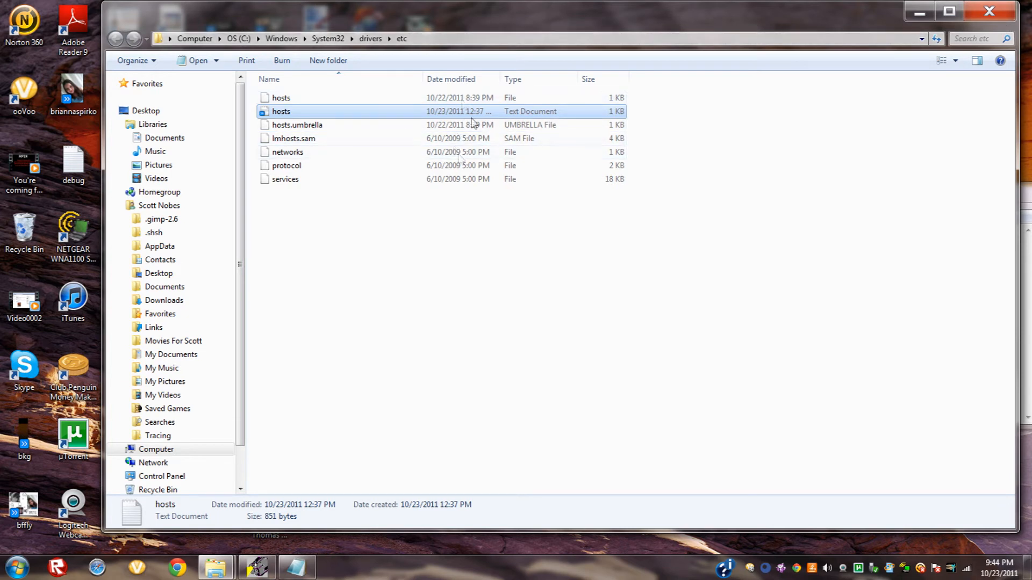
pyautogui.moveTo(515, 66)
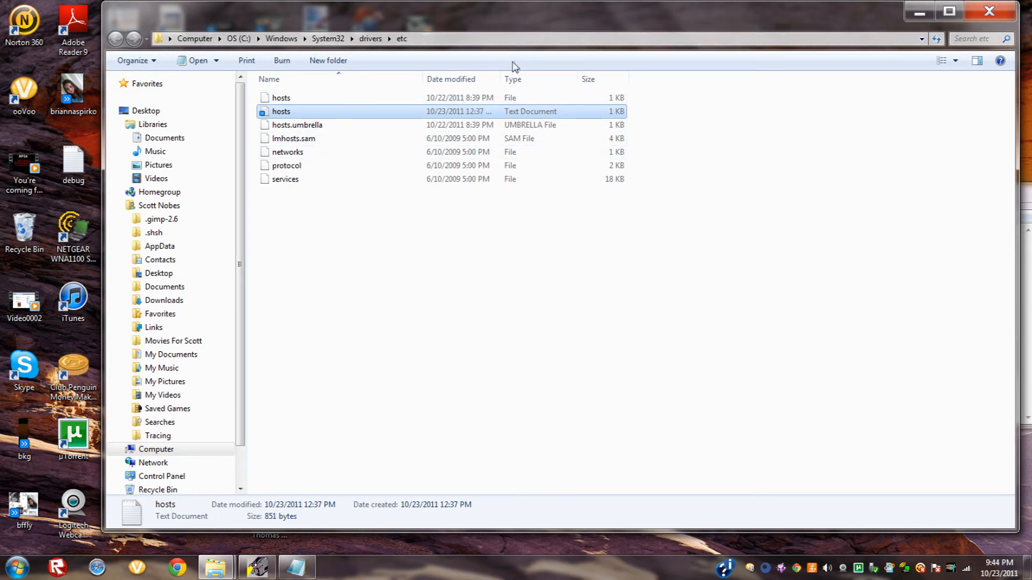
pyautogui.moveTo(872, 48)
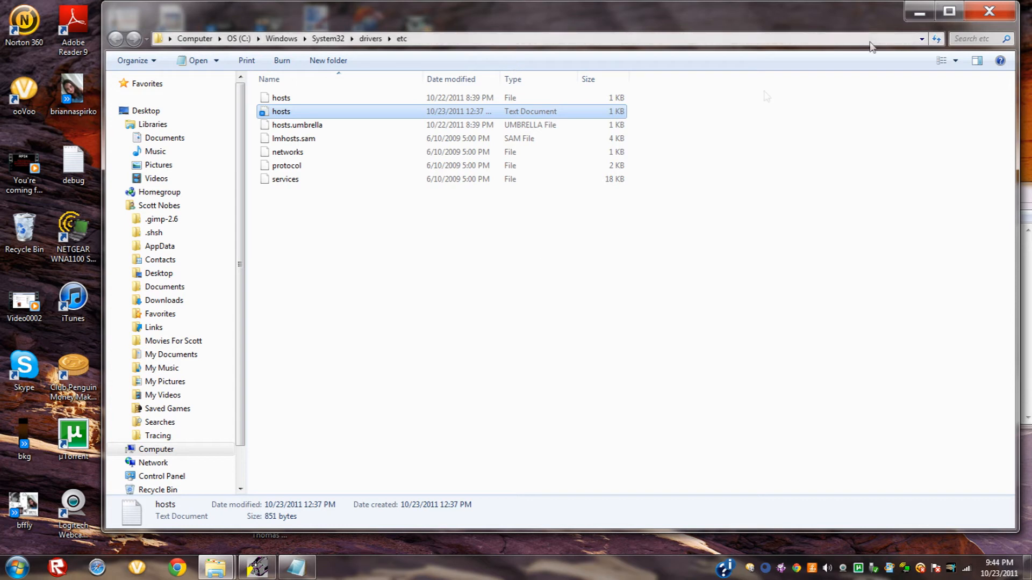
pyautogui.moveTo(989, 12)
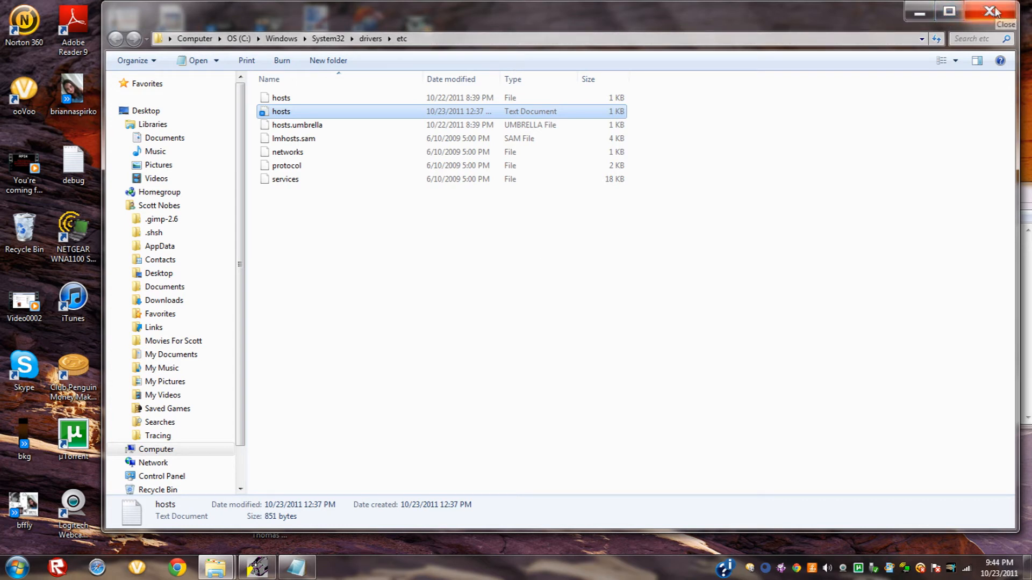
pyautogui.click(994, 12)
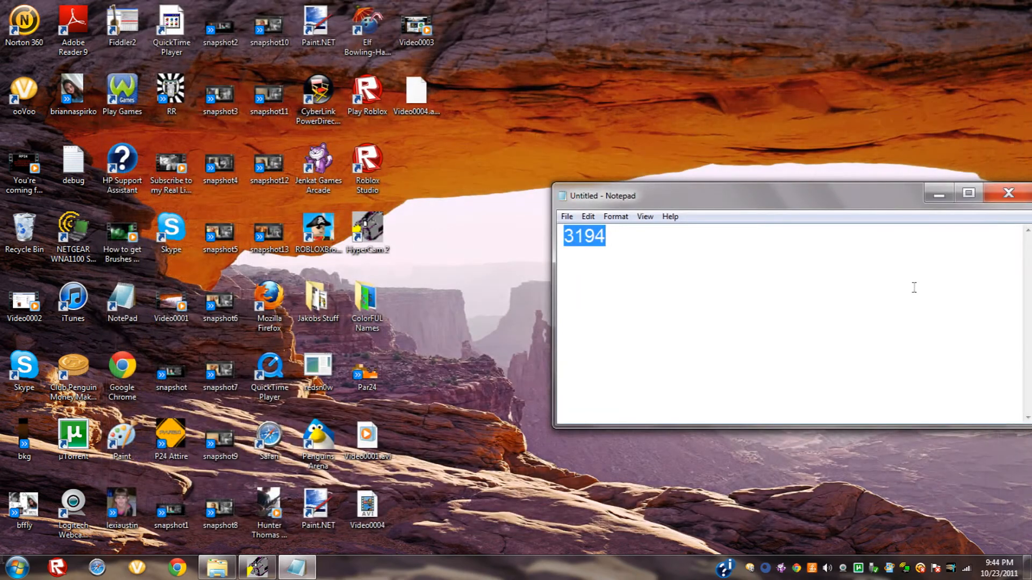
pyautogui.click(16, 567)
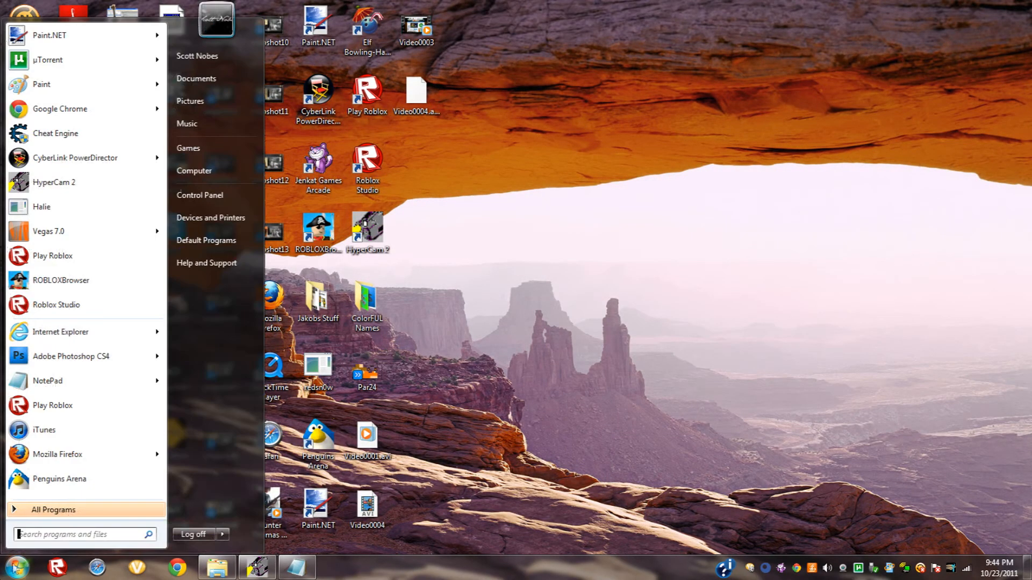
pyautogui.write('itun')
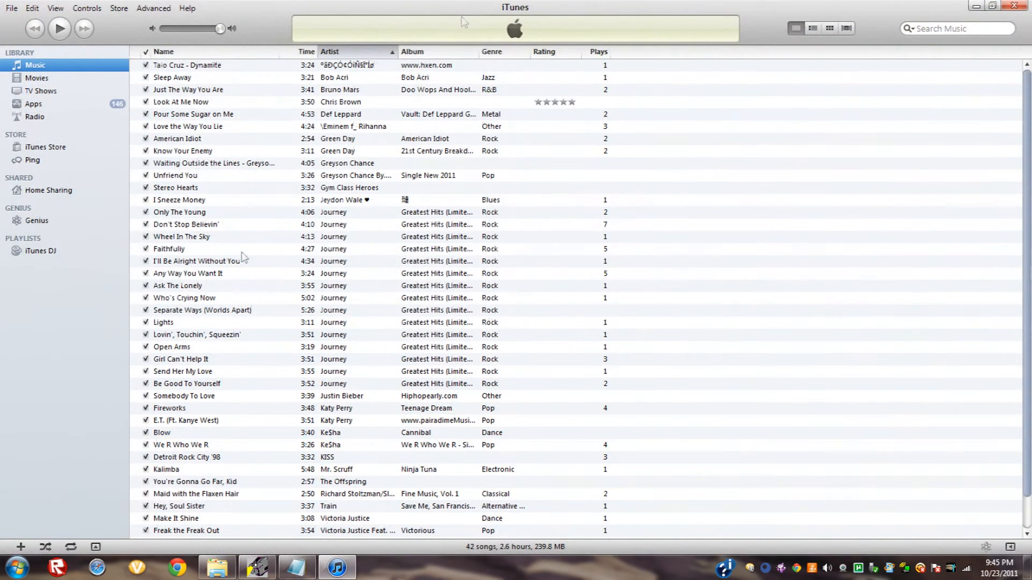
pyautogui.click(179, 200)
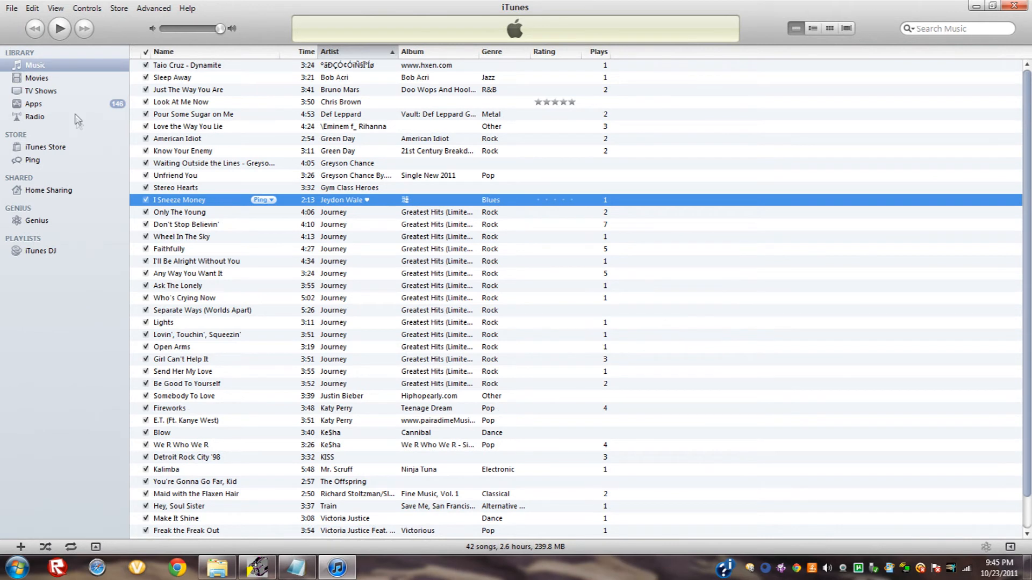
pyautogui.moveTo(459, 316)
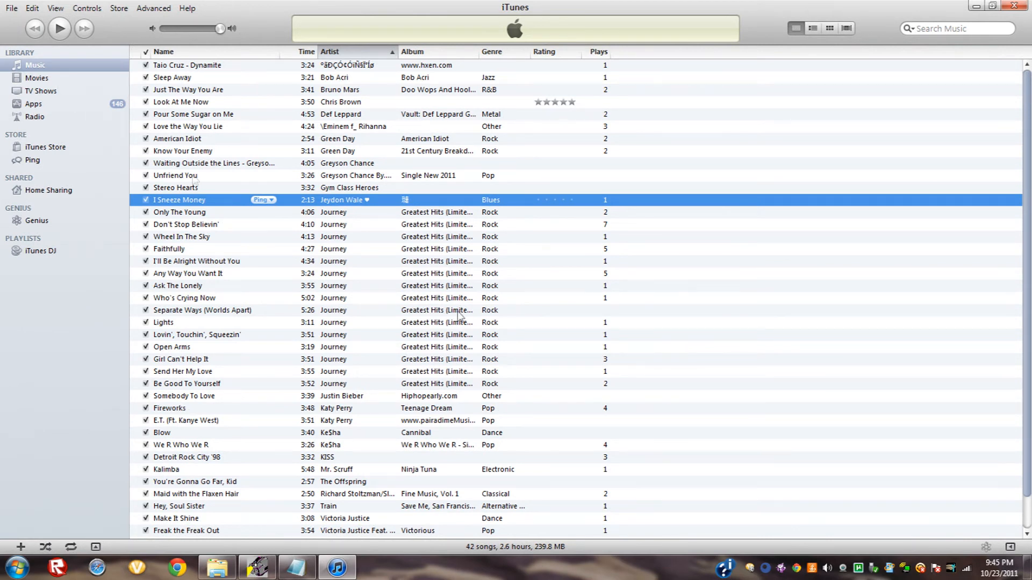
pyautogui.moveTo(39, 250)
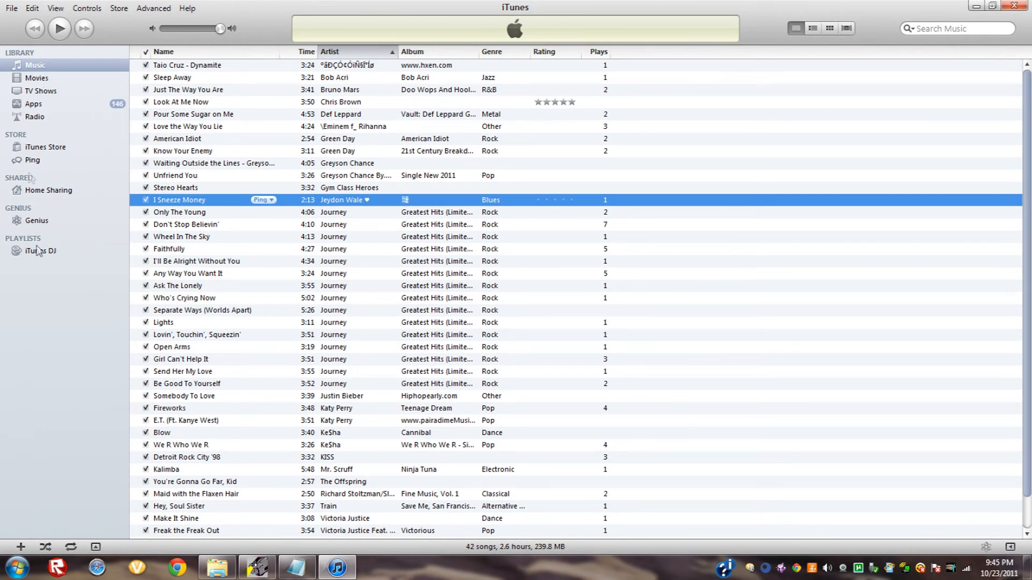
pyautogui.moveTo(423, 84)
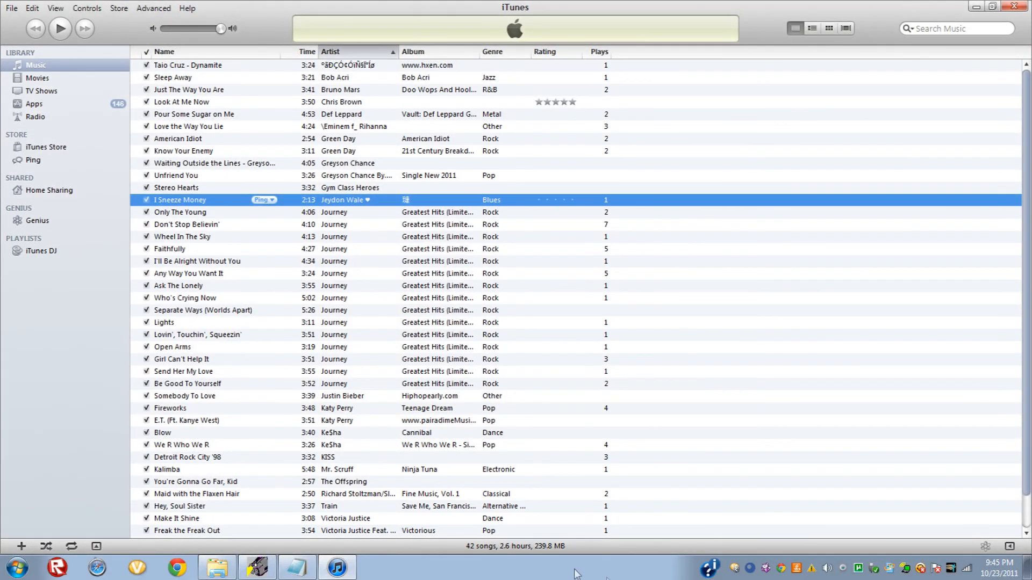
pyautogui.moveTo(810, 510)
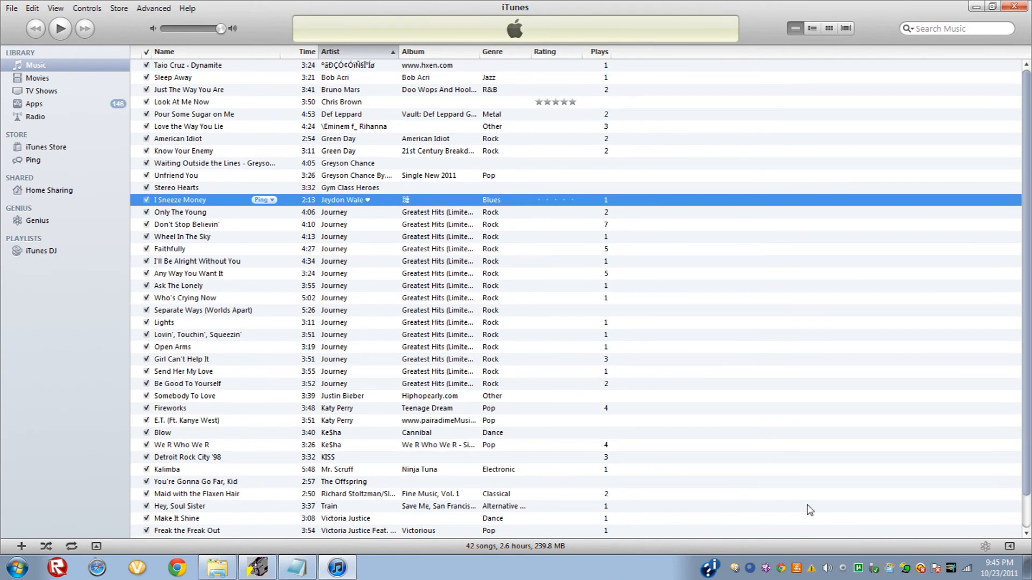
pyautogui.click(186, 530)
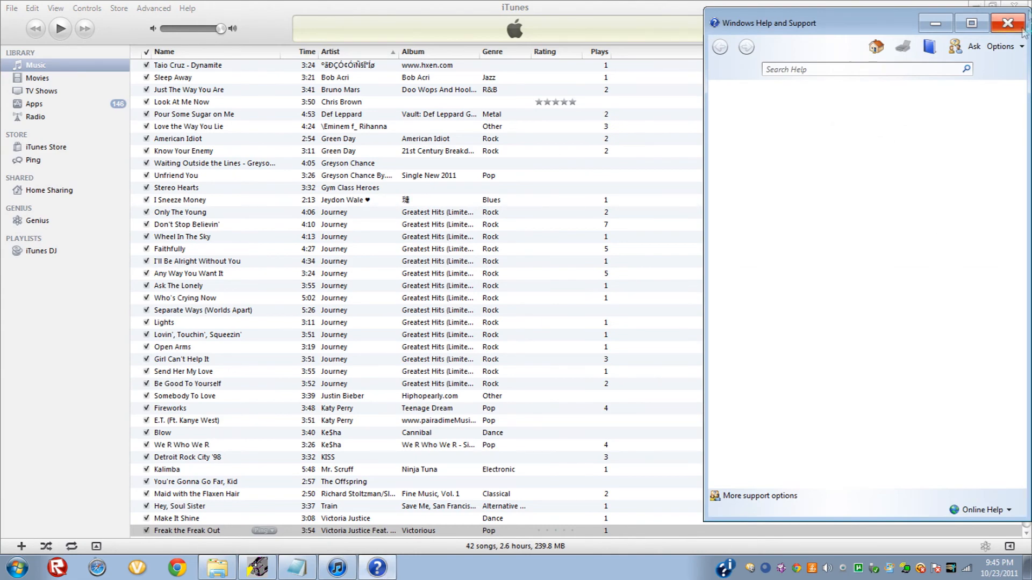
pyautogui.click(1009, 23)
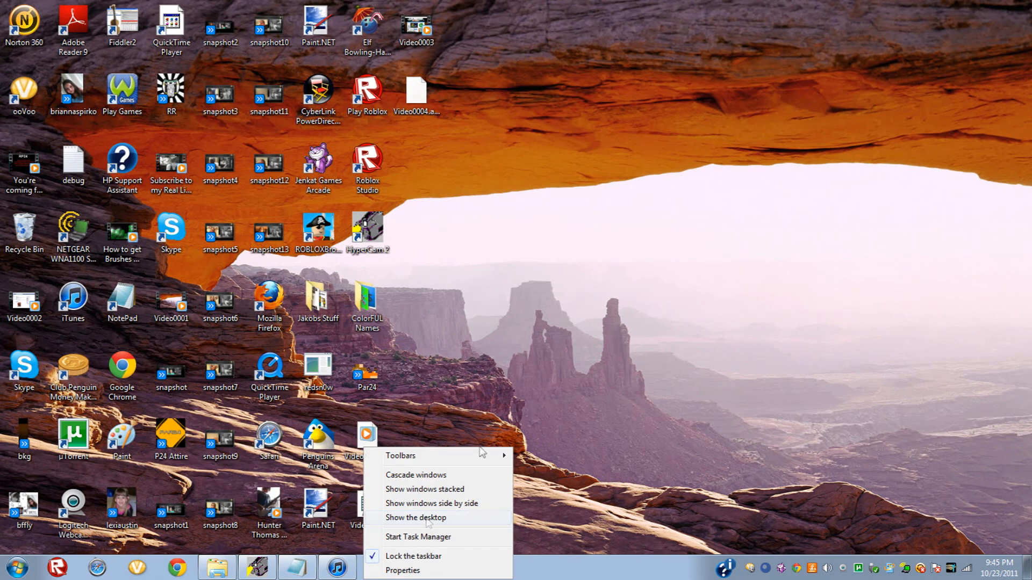
pyautogui.click(337, 568)
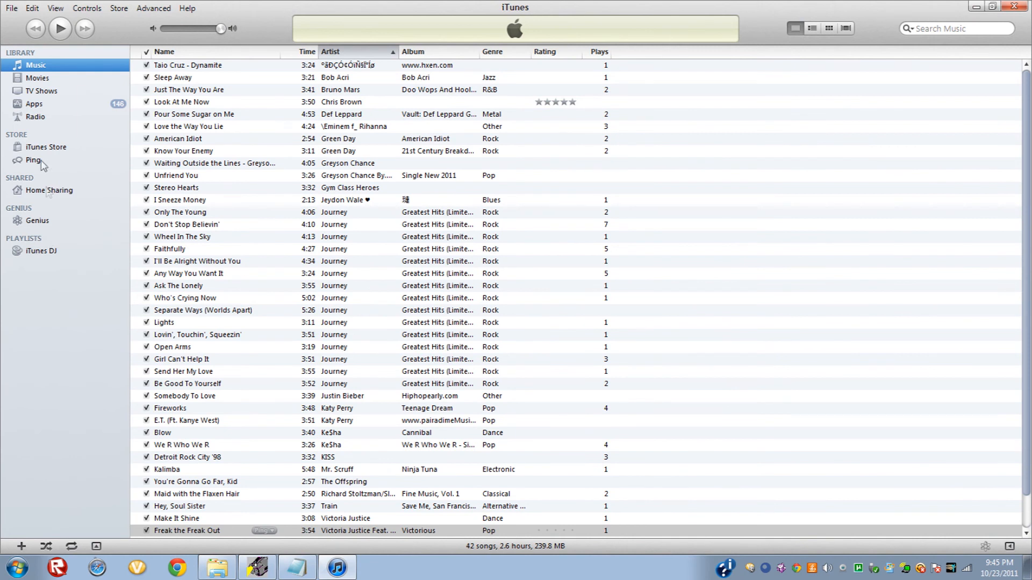
pyautogui.moveTo(394, 339)
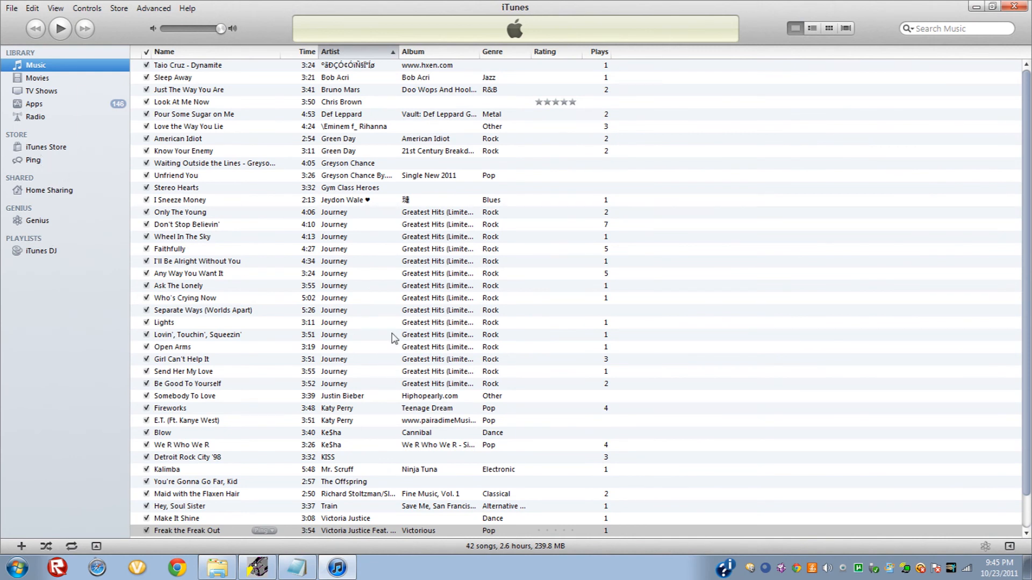
pyautogui.moveTo(434, 359)
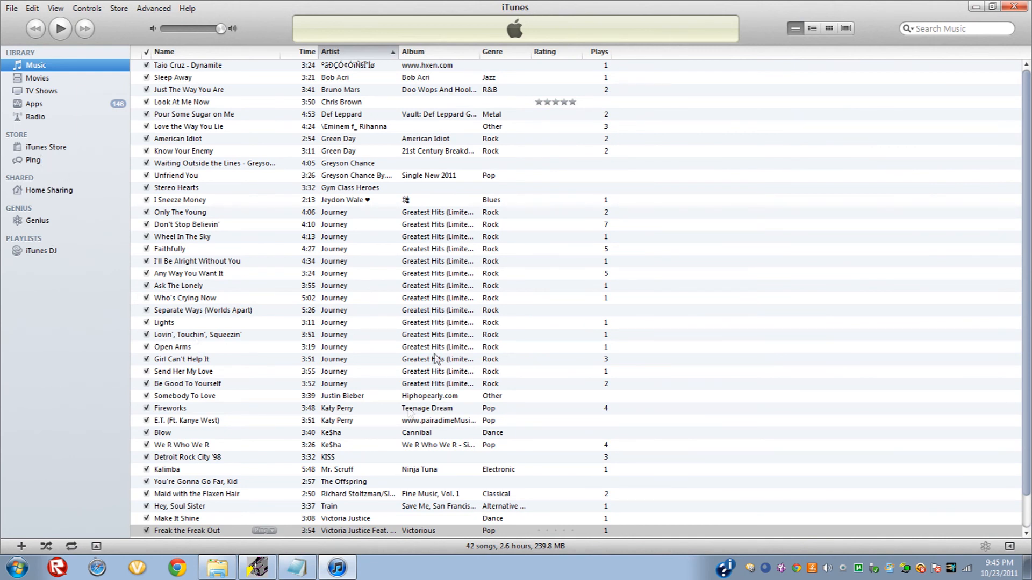
pyautogui.moveTo(648, 46)
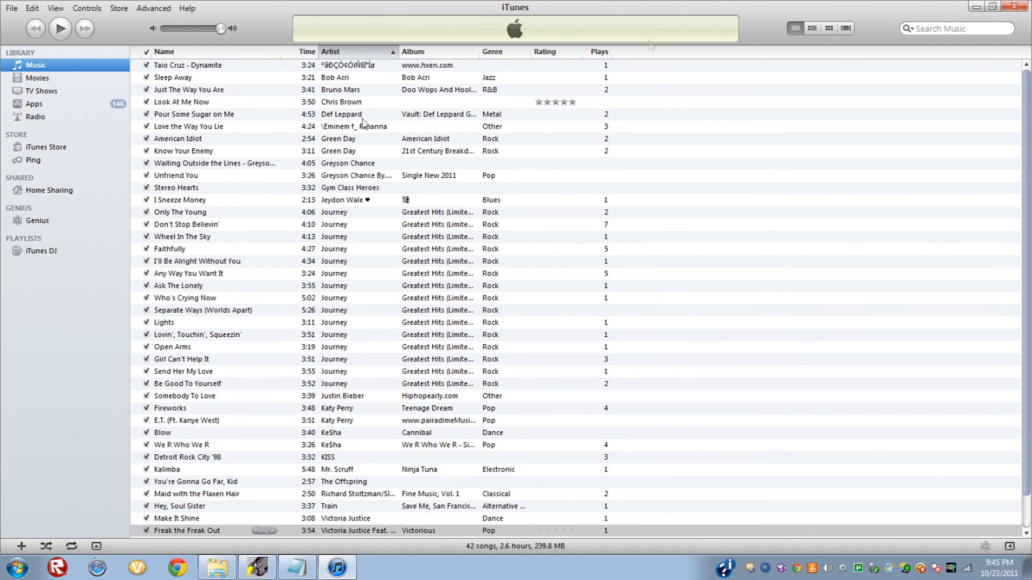
pyautogui.moveTo(965, 5)
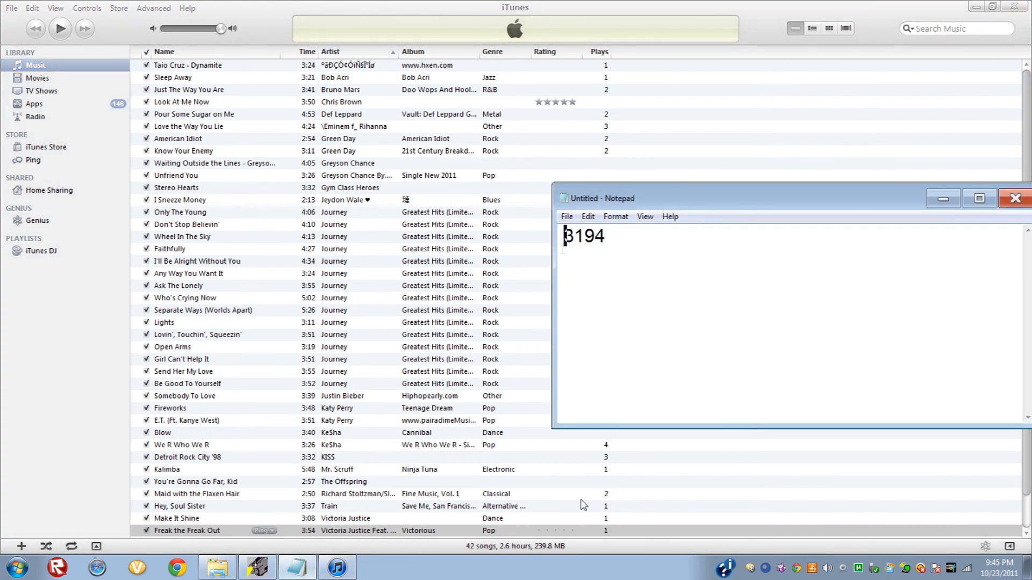
# Step: Prefix the number with 'Error ' so the note reads 'Error 3194'
pyautogui.write('Error')
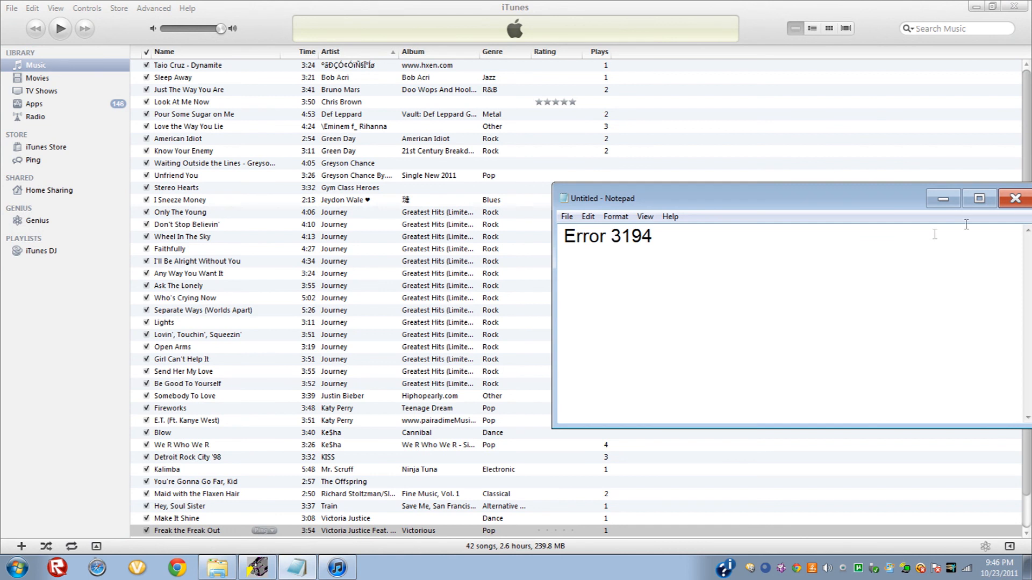
pyautogui.moveTo(942, 199)
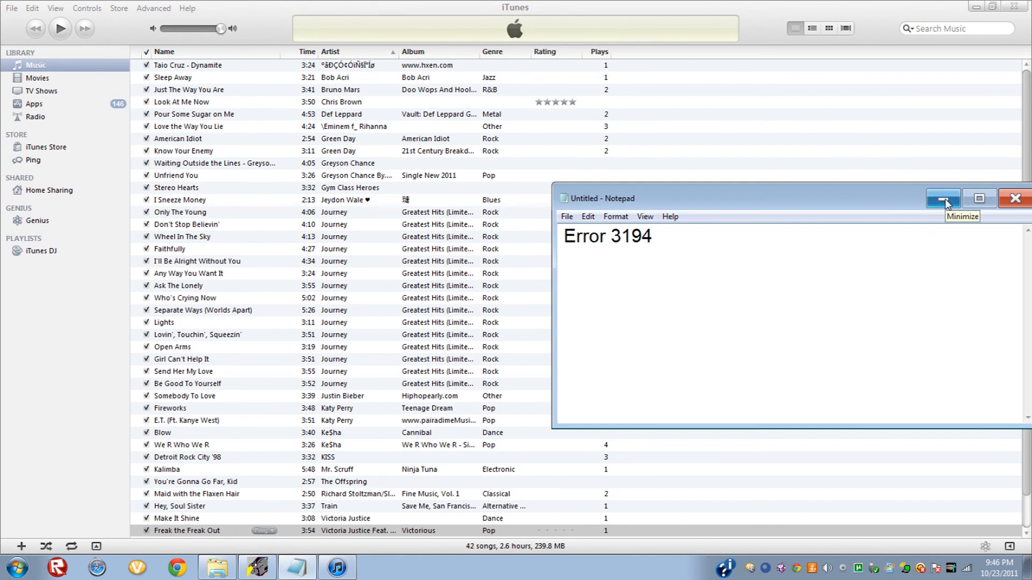
pyautogui.moveTo(891, 276)
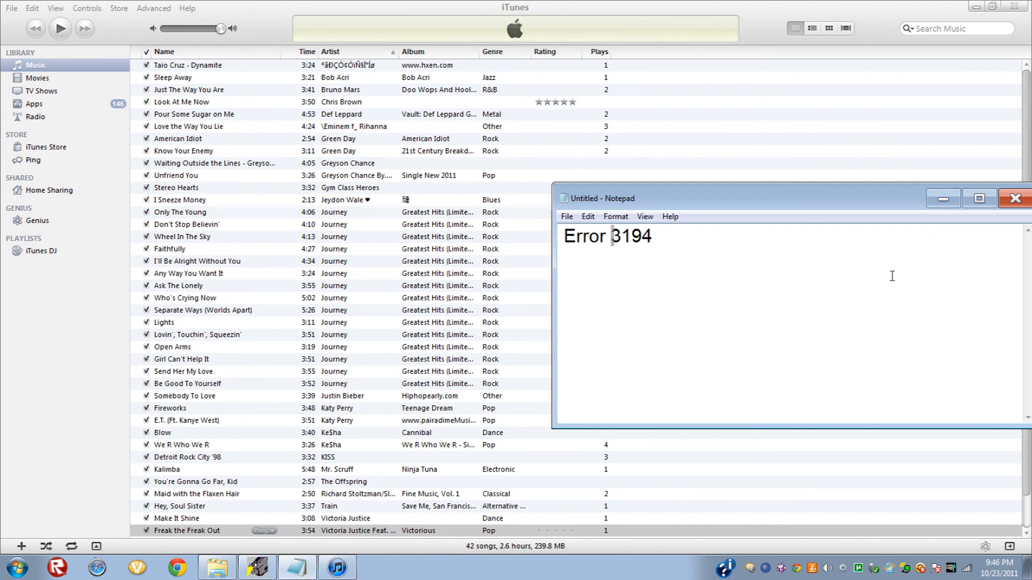
pyautogui.moveTo(556, 562)
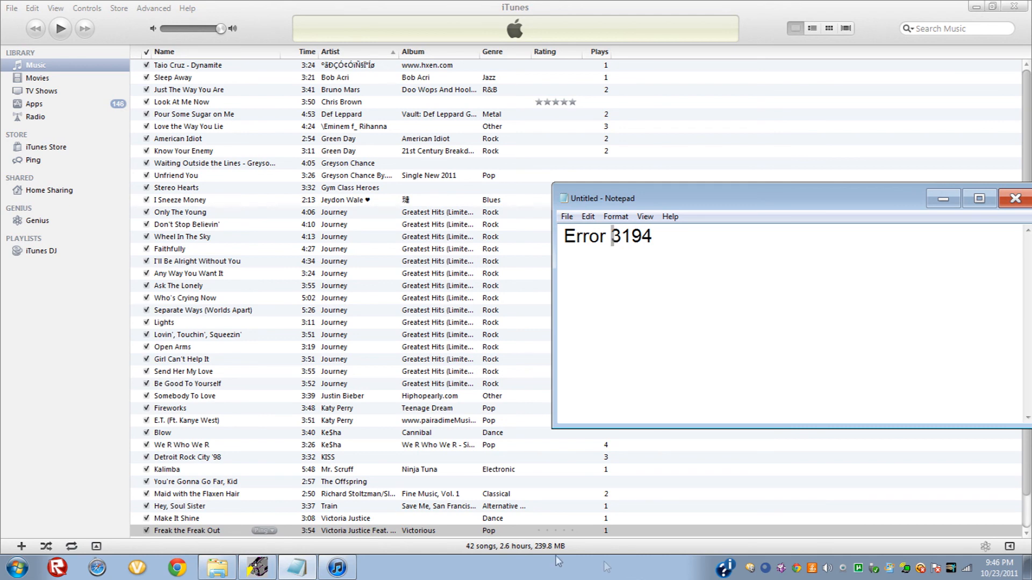